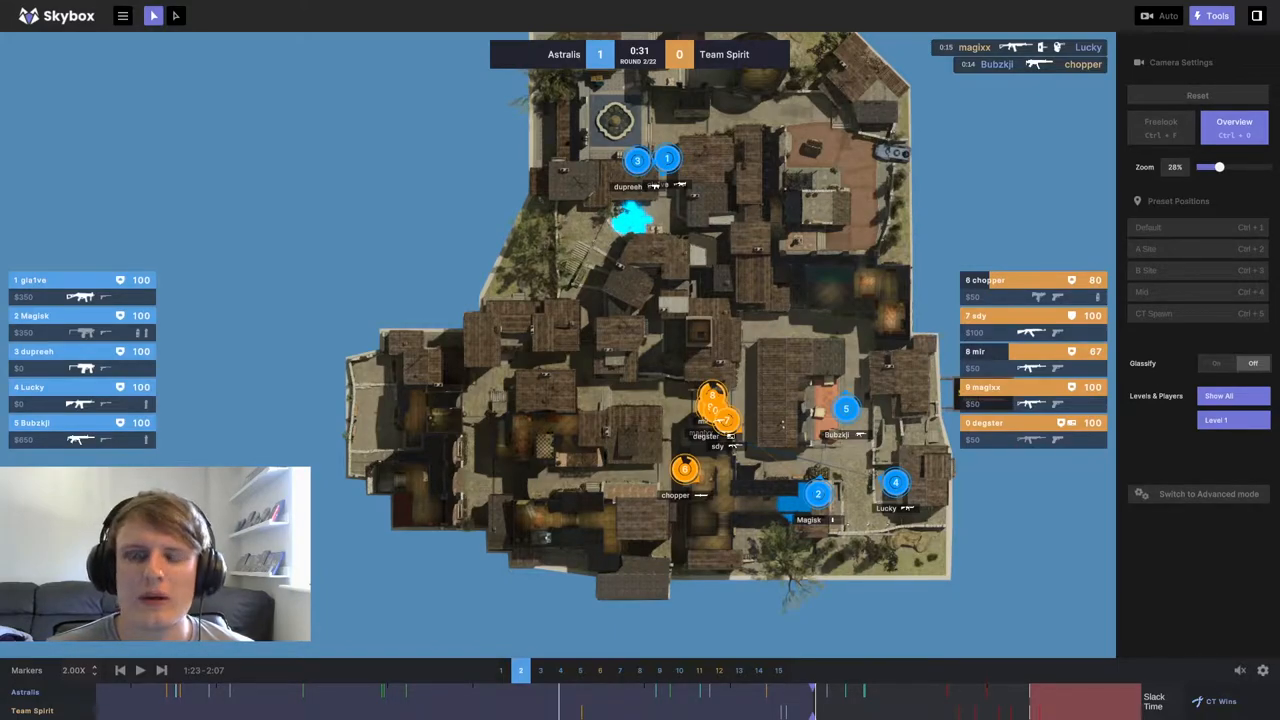
Step: Switch between Freelook and top-down views, ending in a tilted 3D view over the bombsite
click(1160, 128)
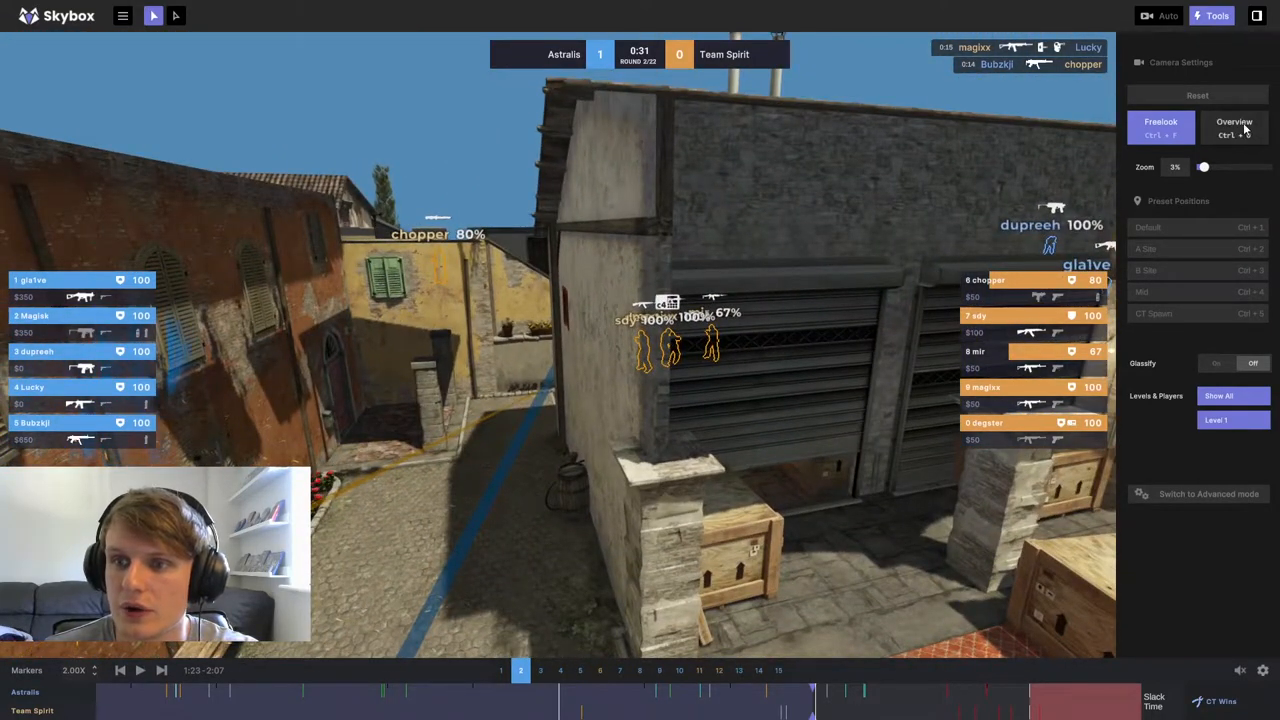
click(1234, 128)
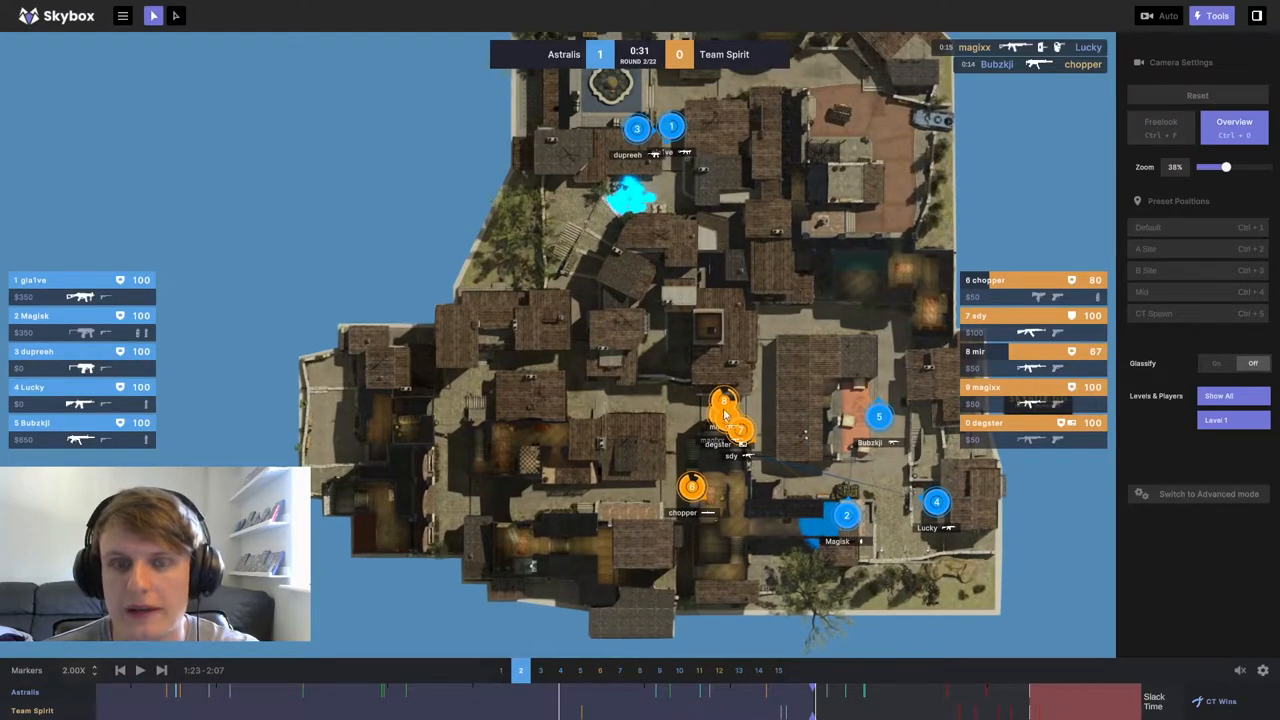
mouse_move(762, 404)
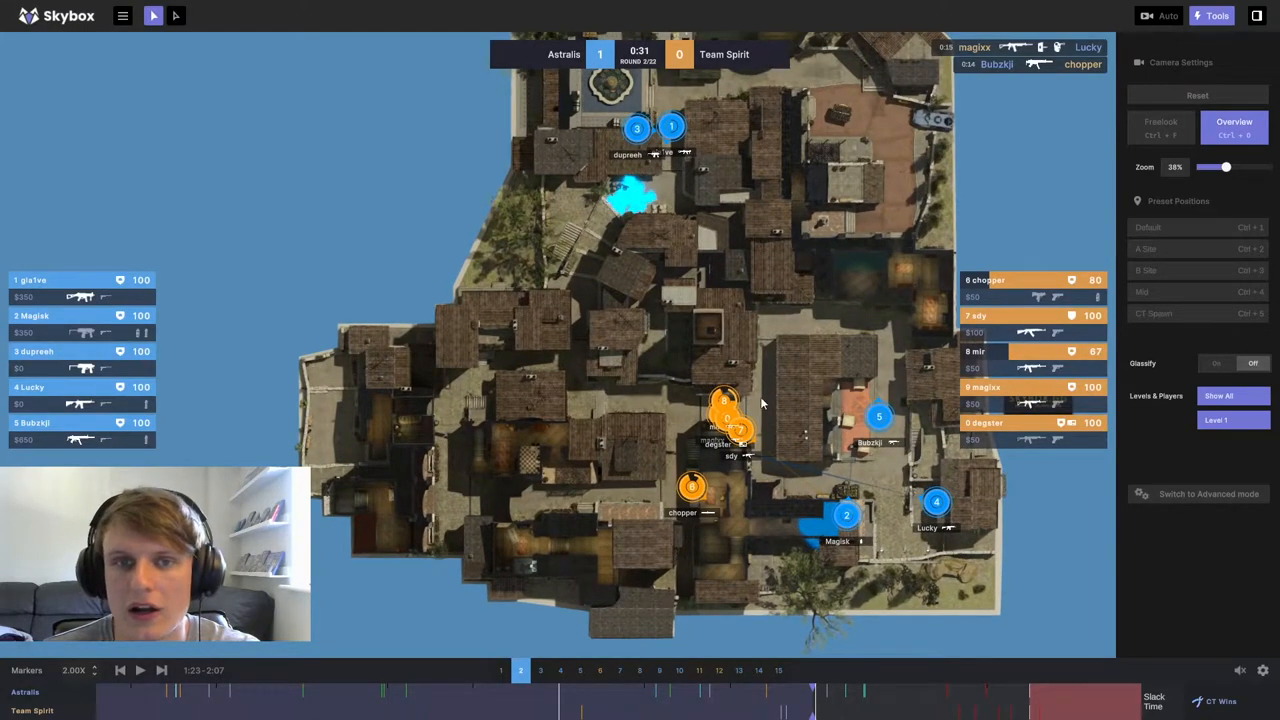
mouse_move(692, 450)
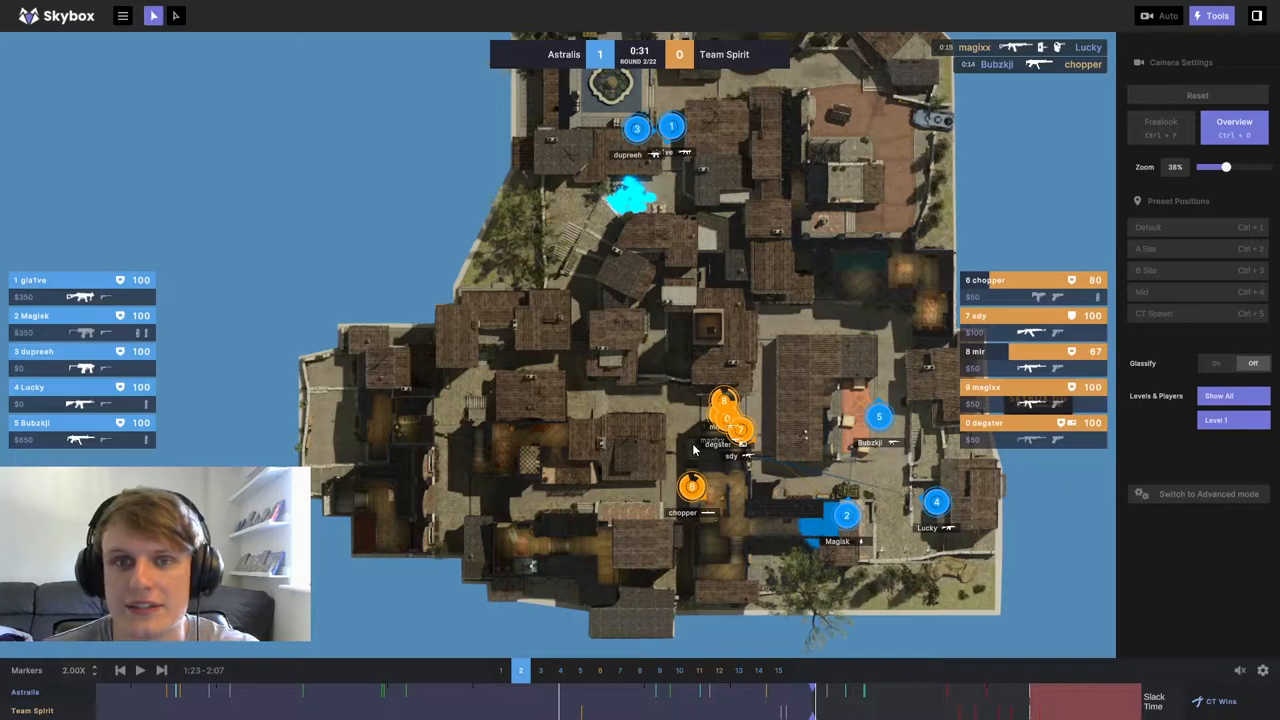
mouse_move(1016, 328)
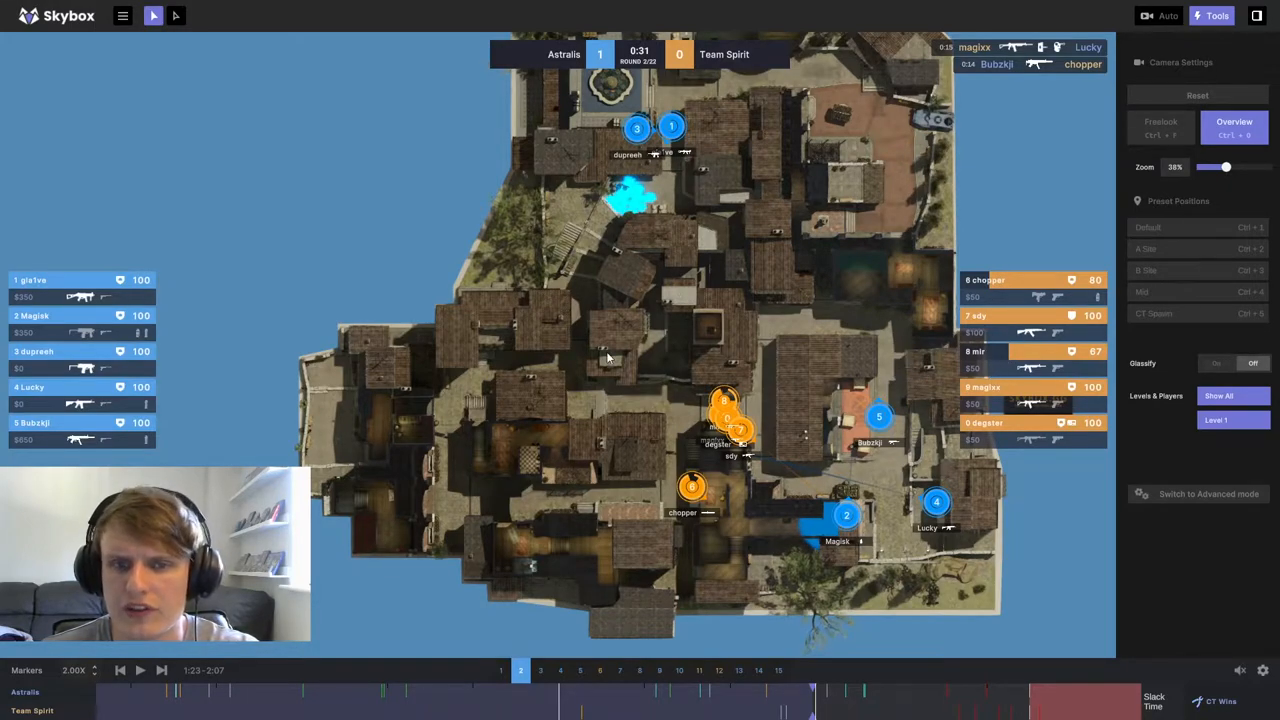
mouse_move(460, 446)
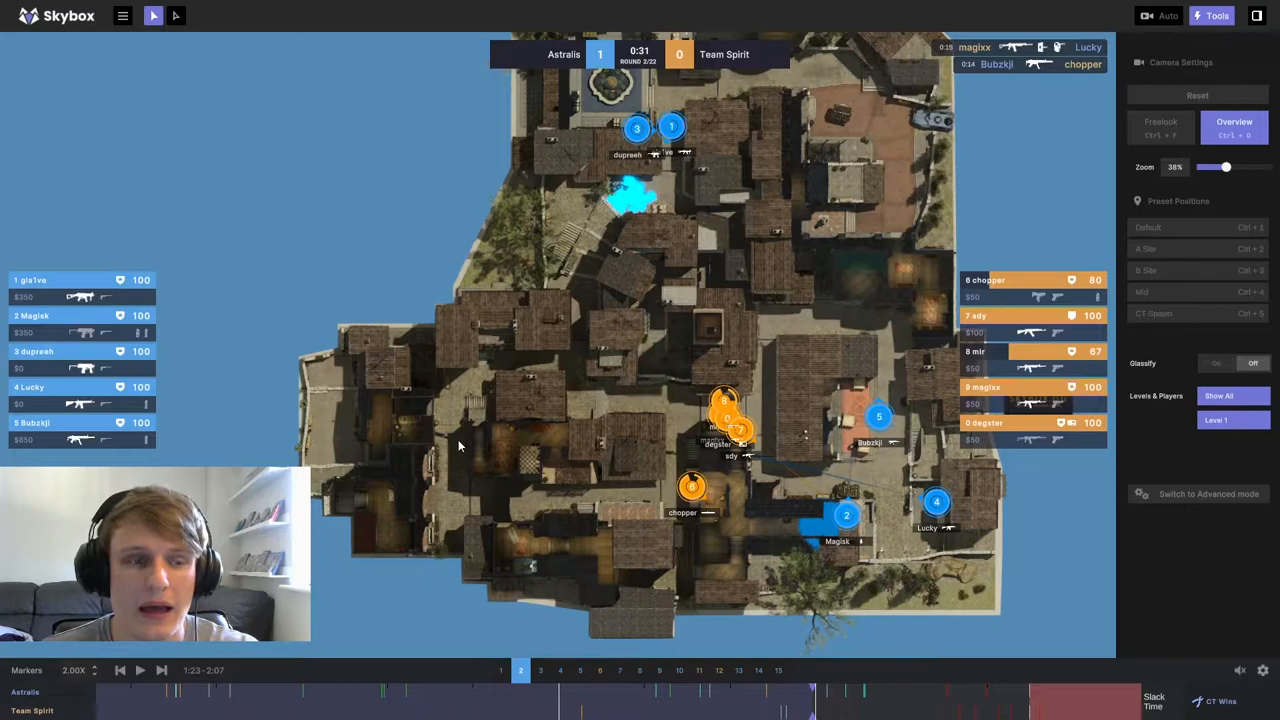
mouse_move(548, 472)
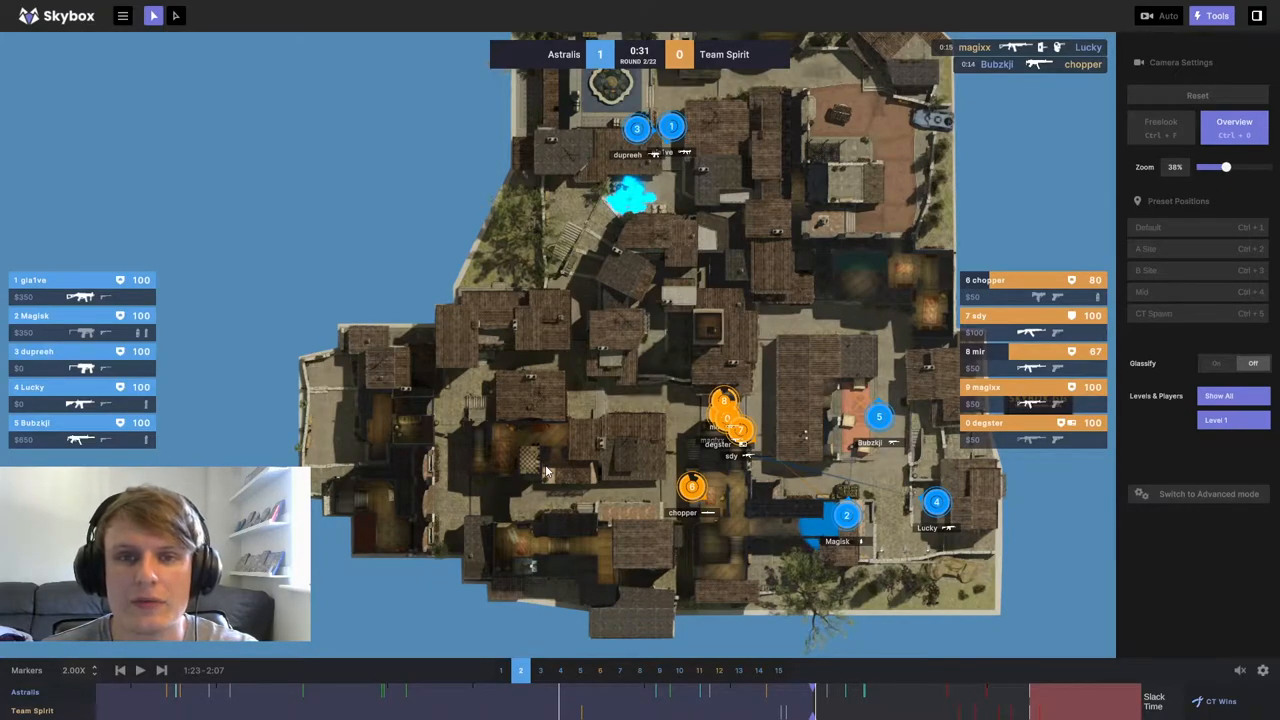
mouse_move(140, 350)
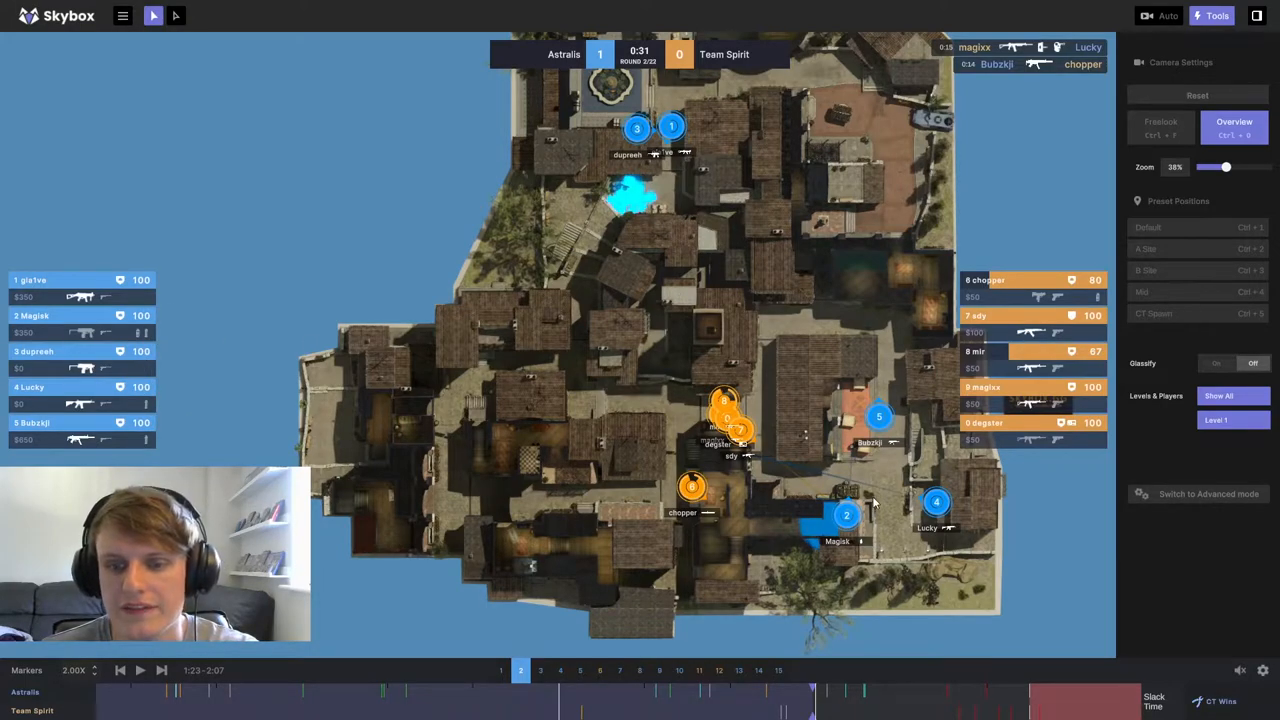
mouse_move(184, 398)
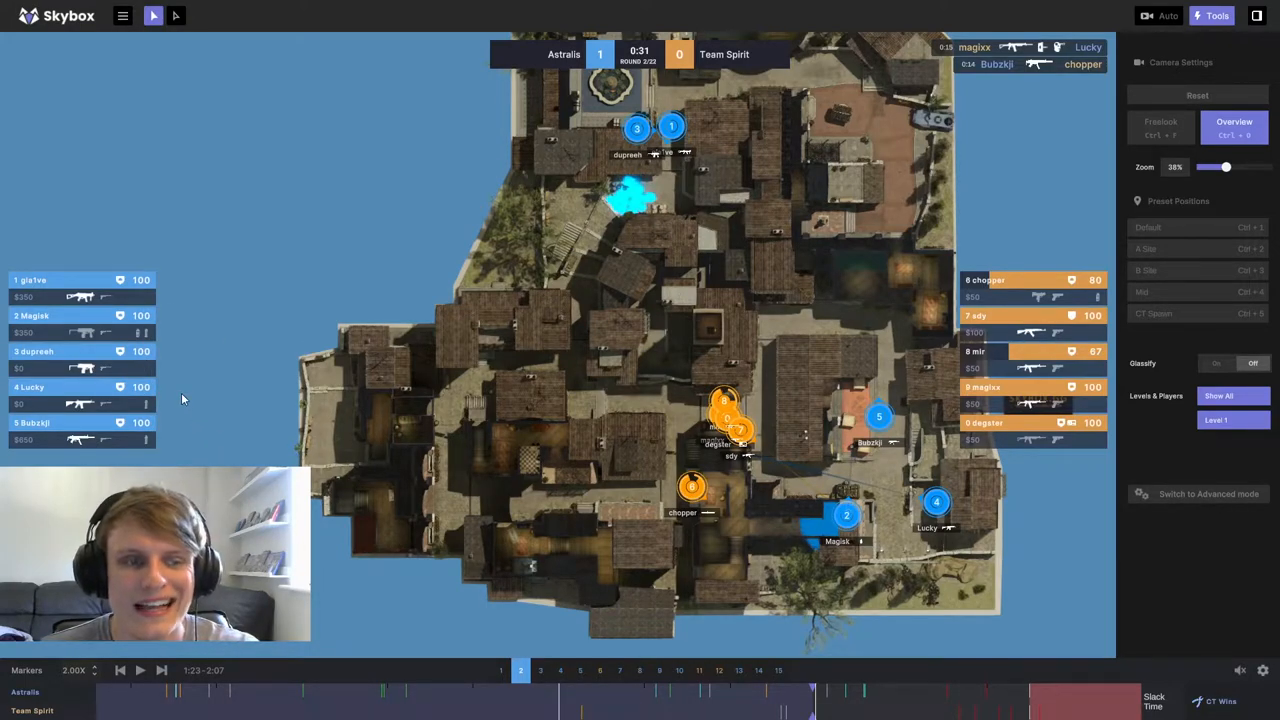
mouse_move(886, 510)
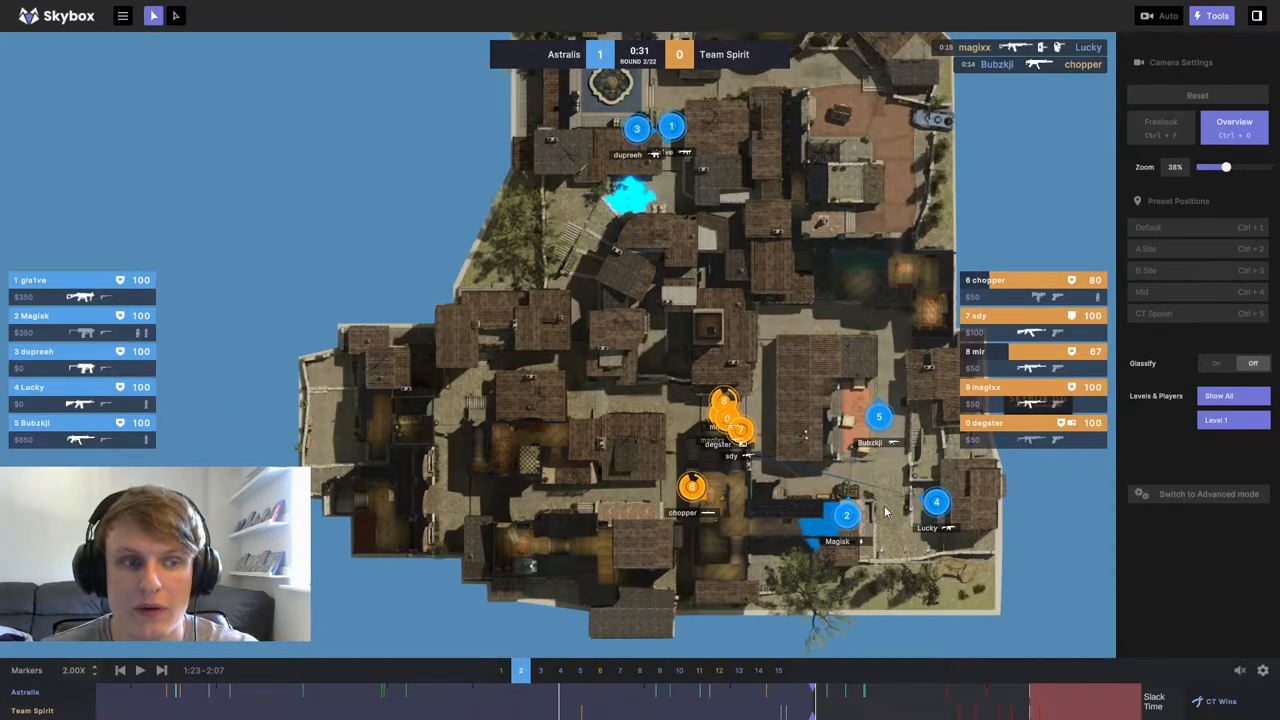
mouse_move(708, 280)
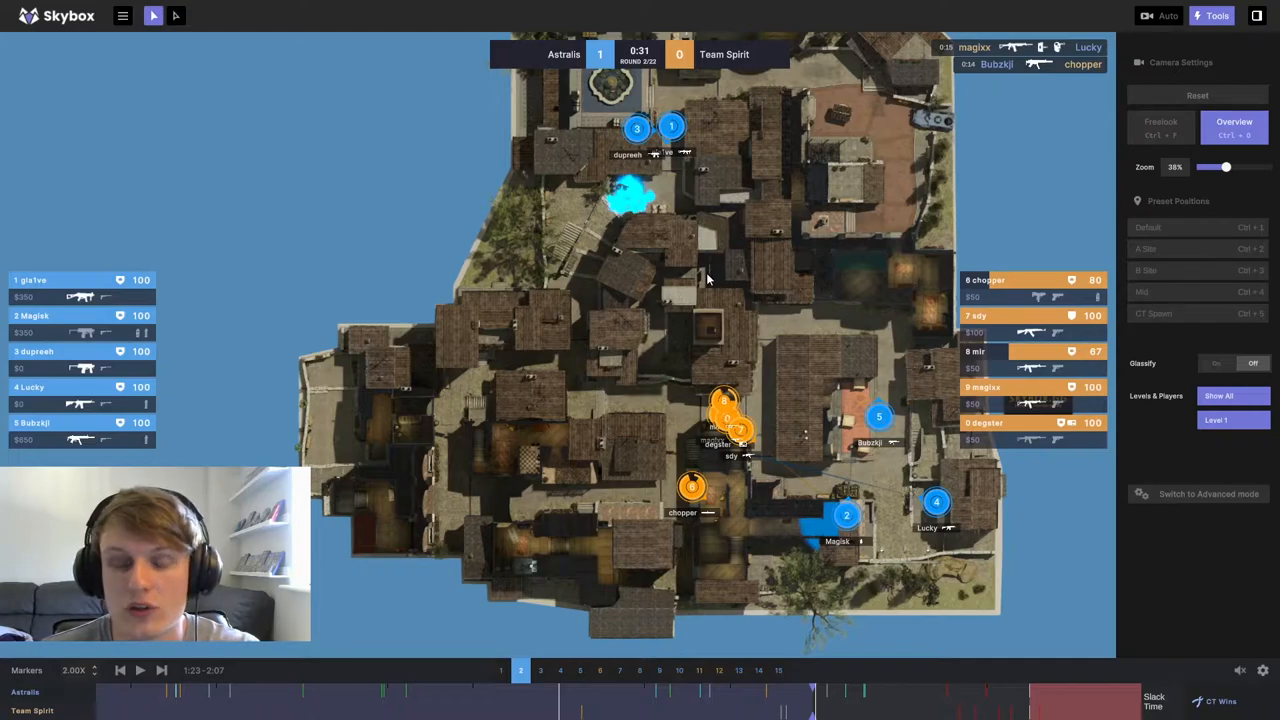
mouse_move(908, 504)
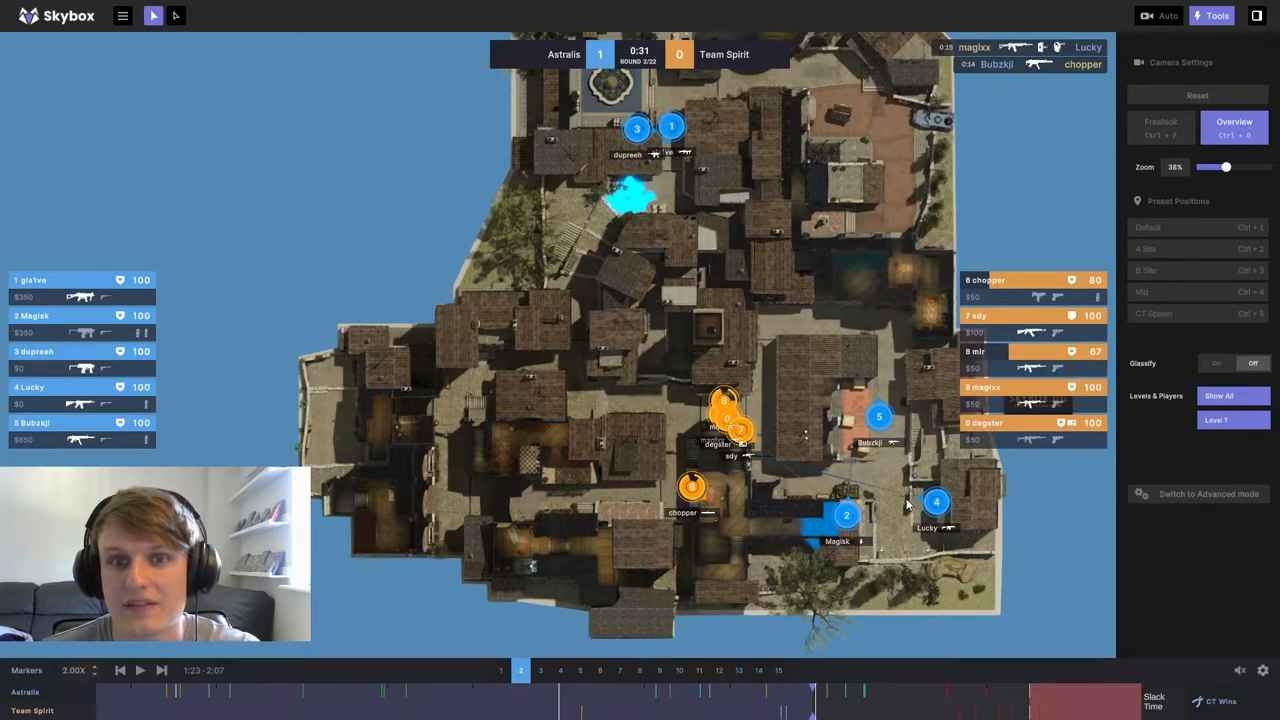
click(1160, 128)
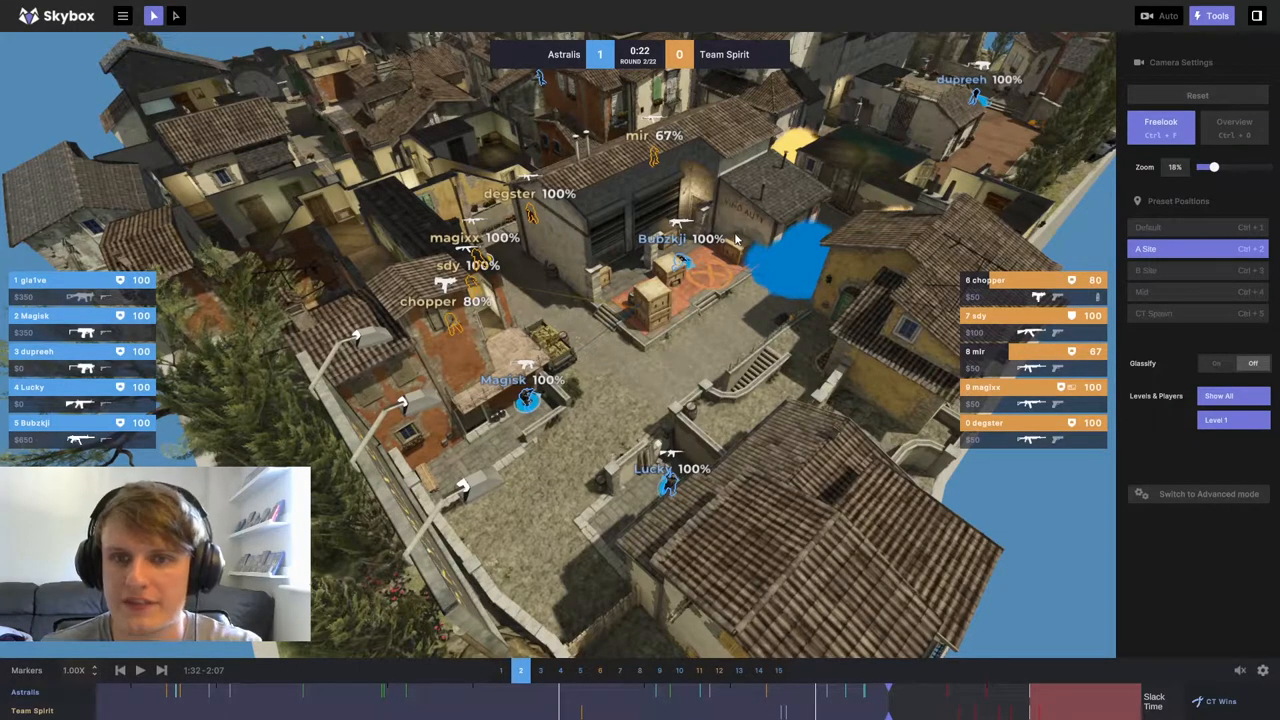
mouse_move(792, 284)
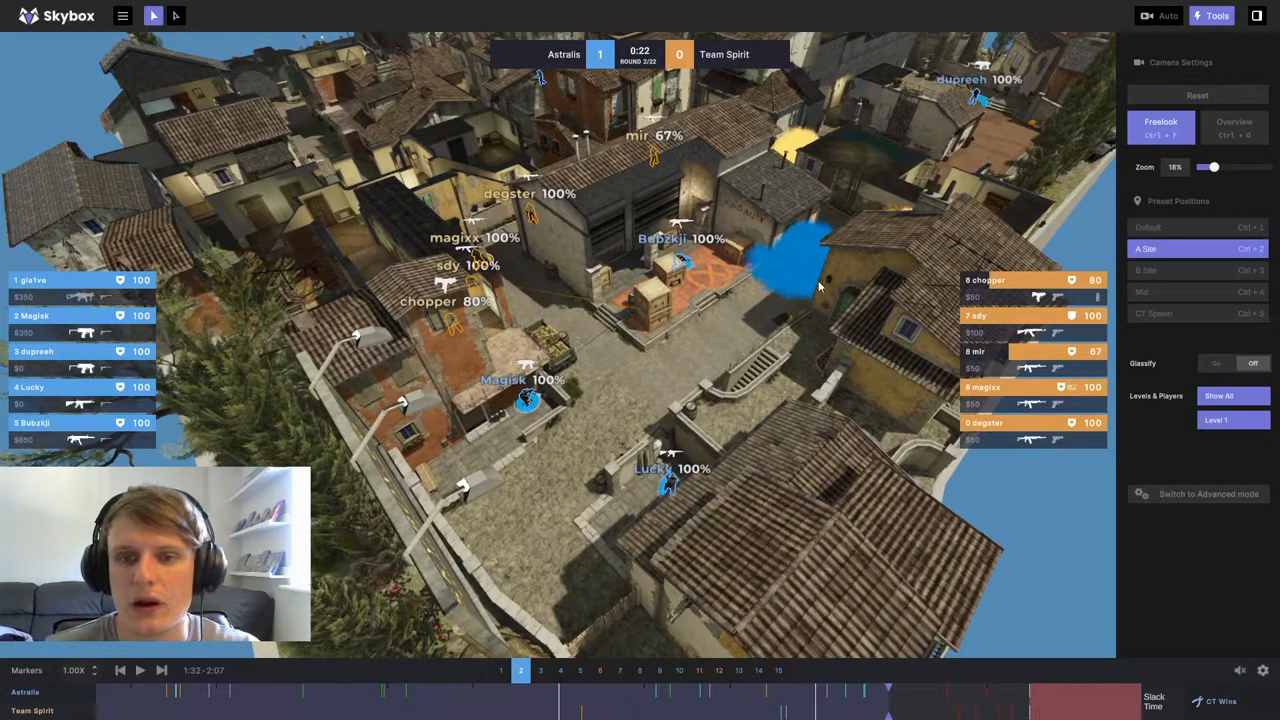
mouse_move(444, 338)
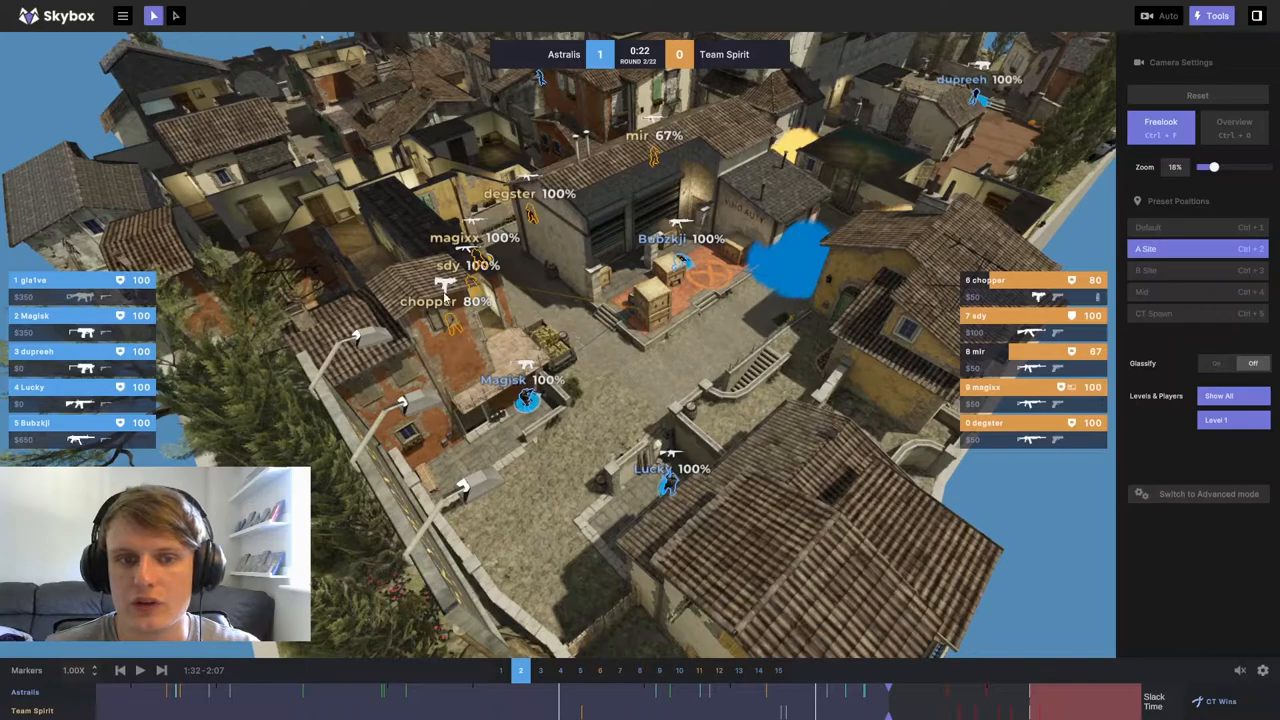
mouse_move(810, 136)
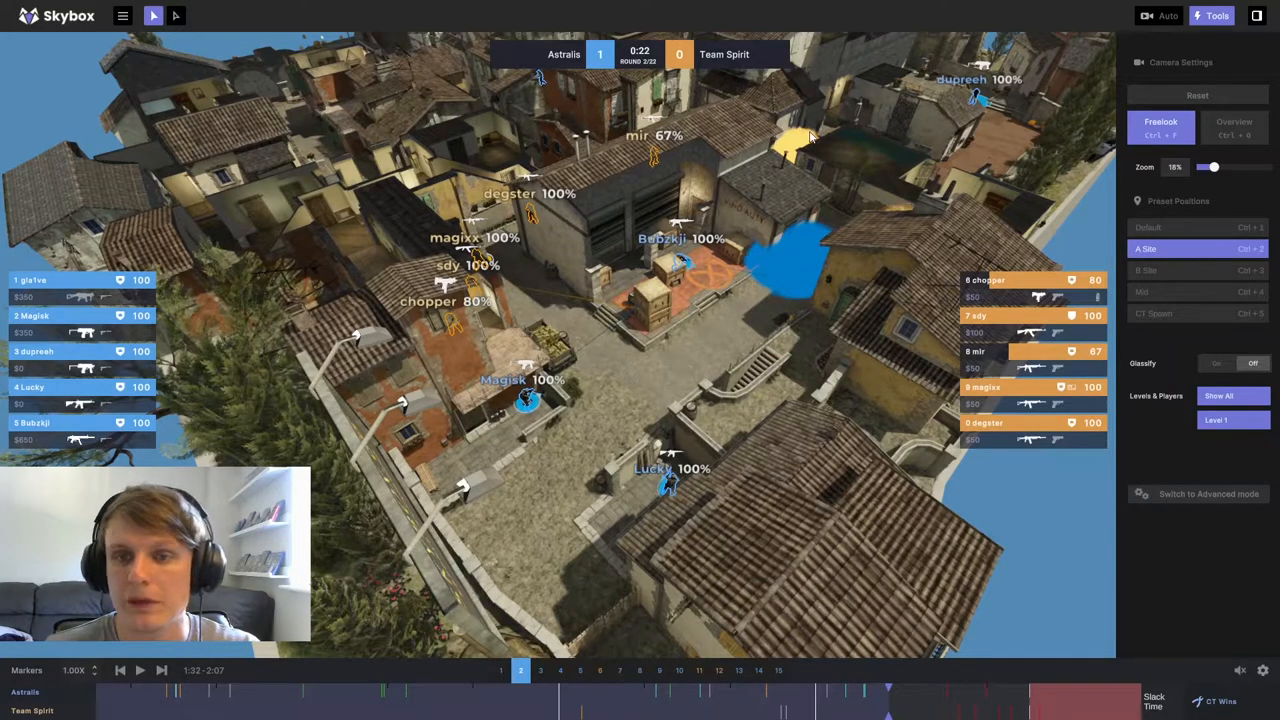
mouse_move(876, 172)
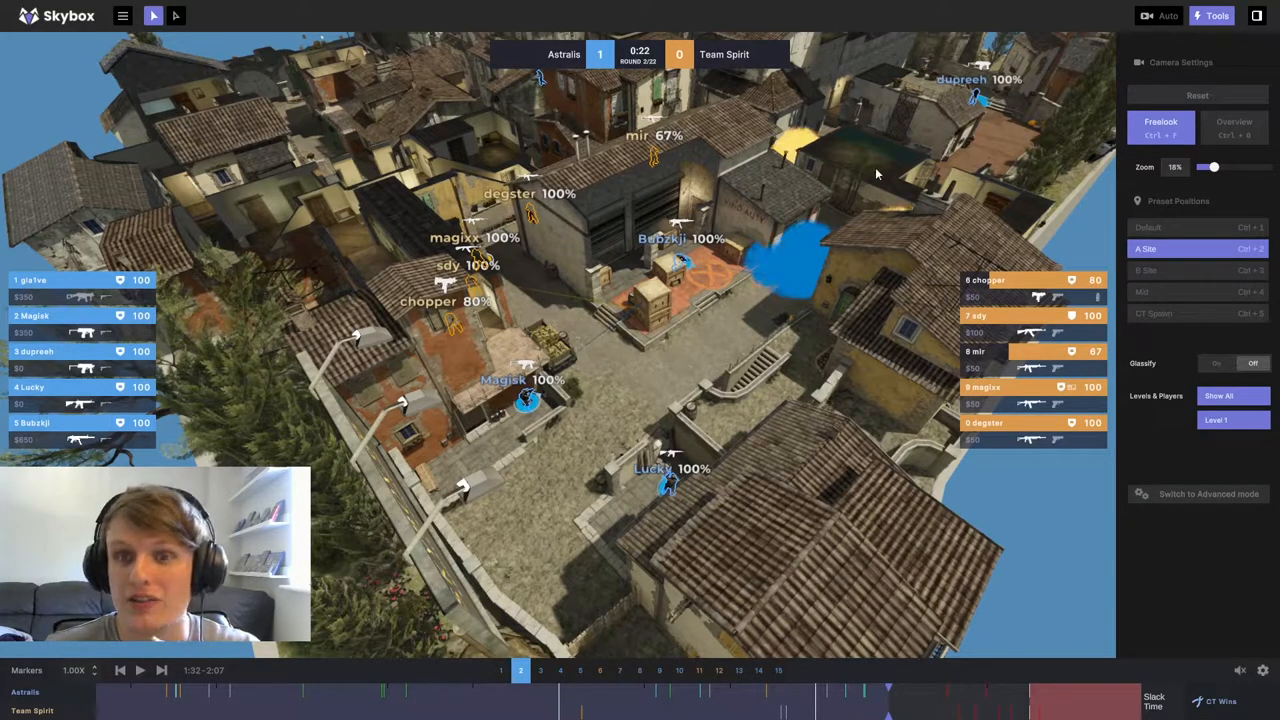
mouse_move(918, 244)
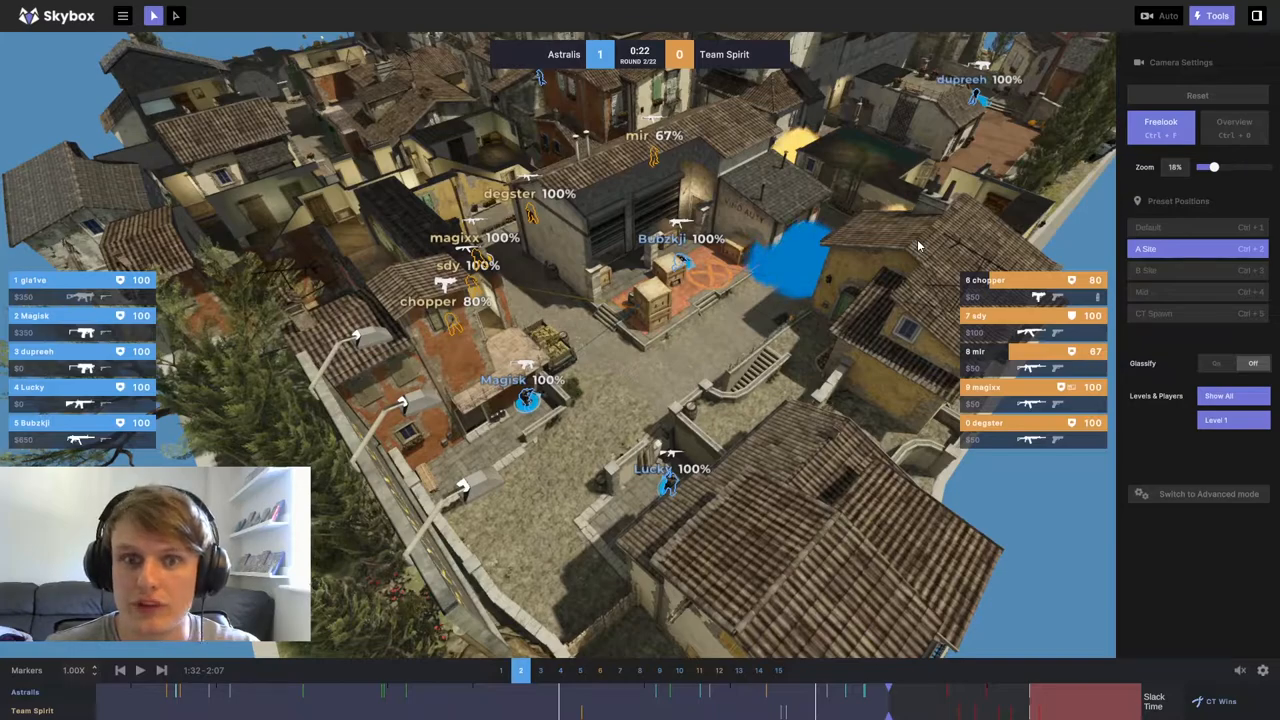
mouse_move(856, 308)
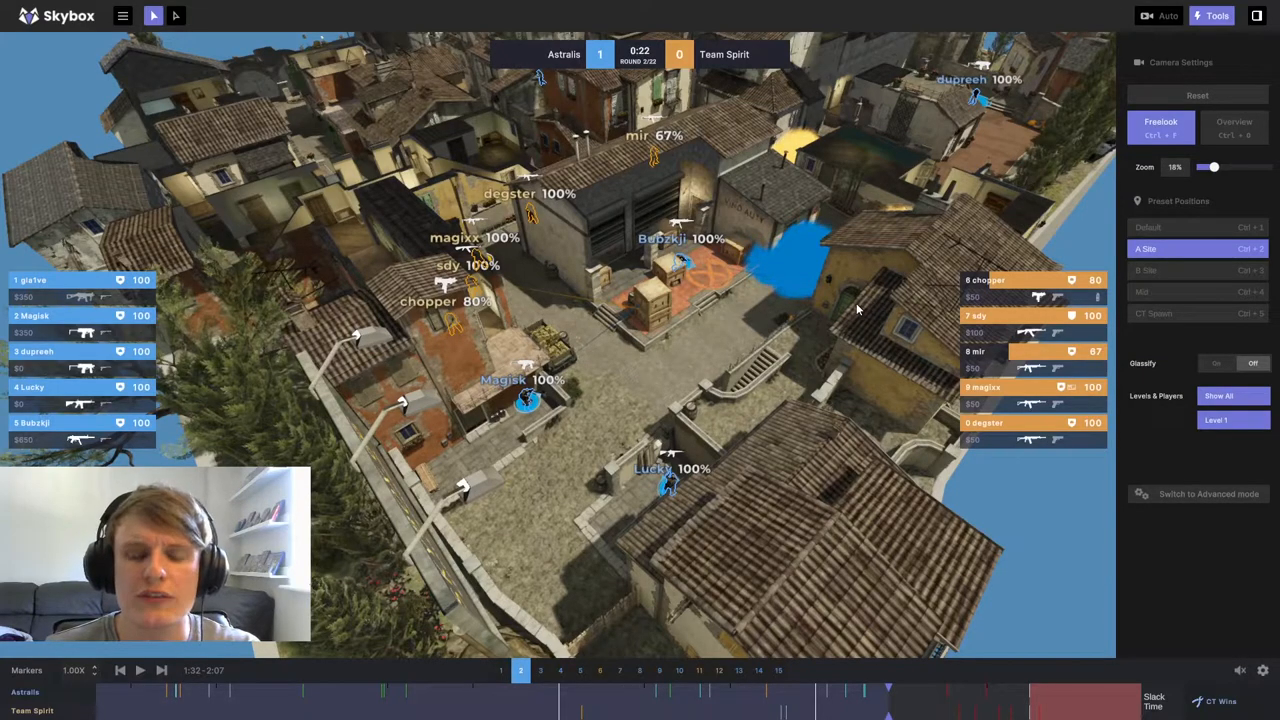
mouse_move(676, 312)
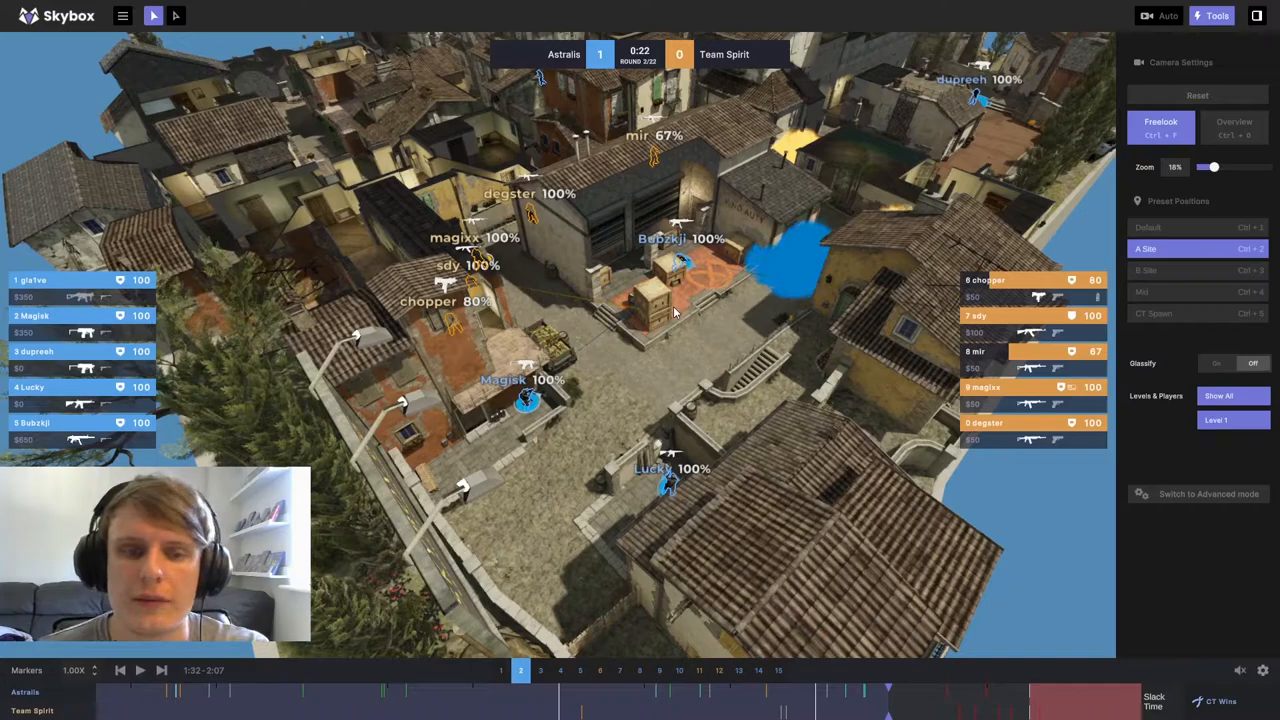
mouse_move(490, 372)
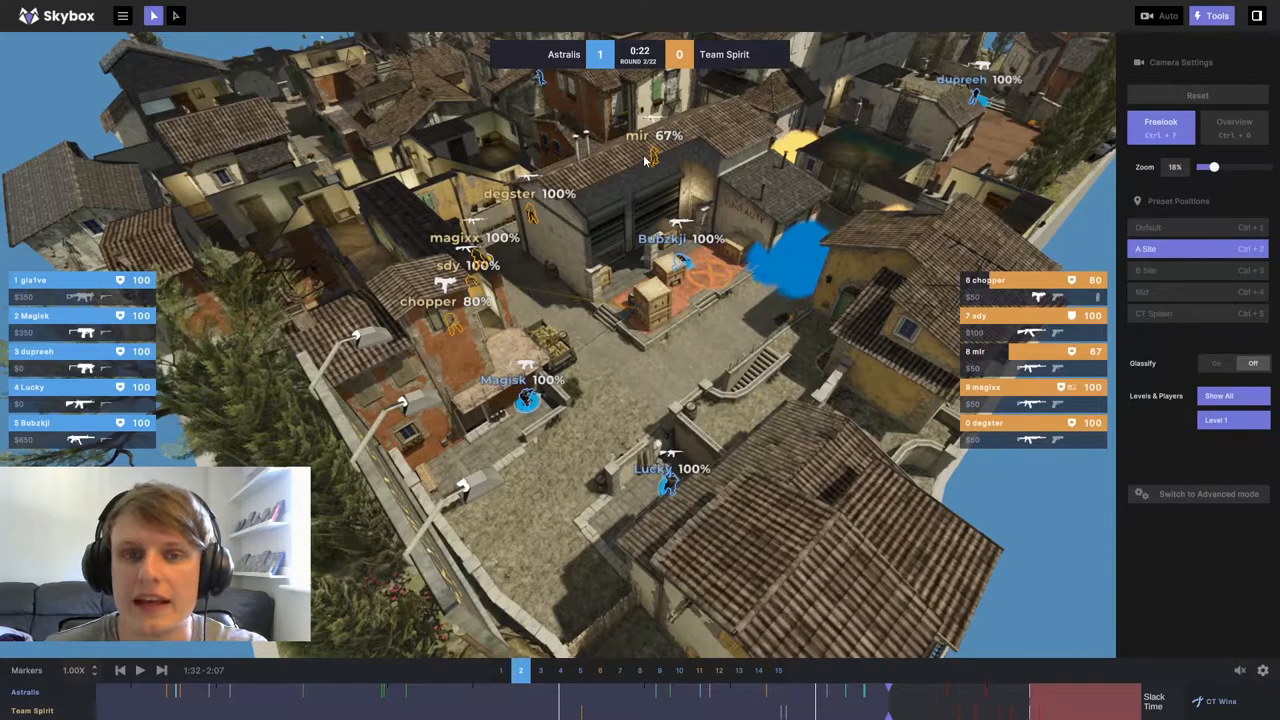
Step: Resume the replay so the round clock runs from 0:22 down toward 0:13
click(140, 670)
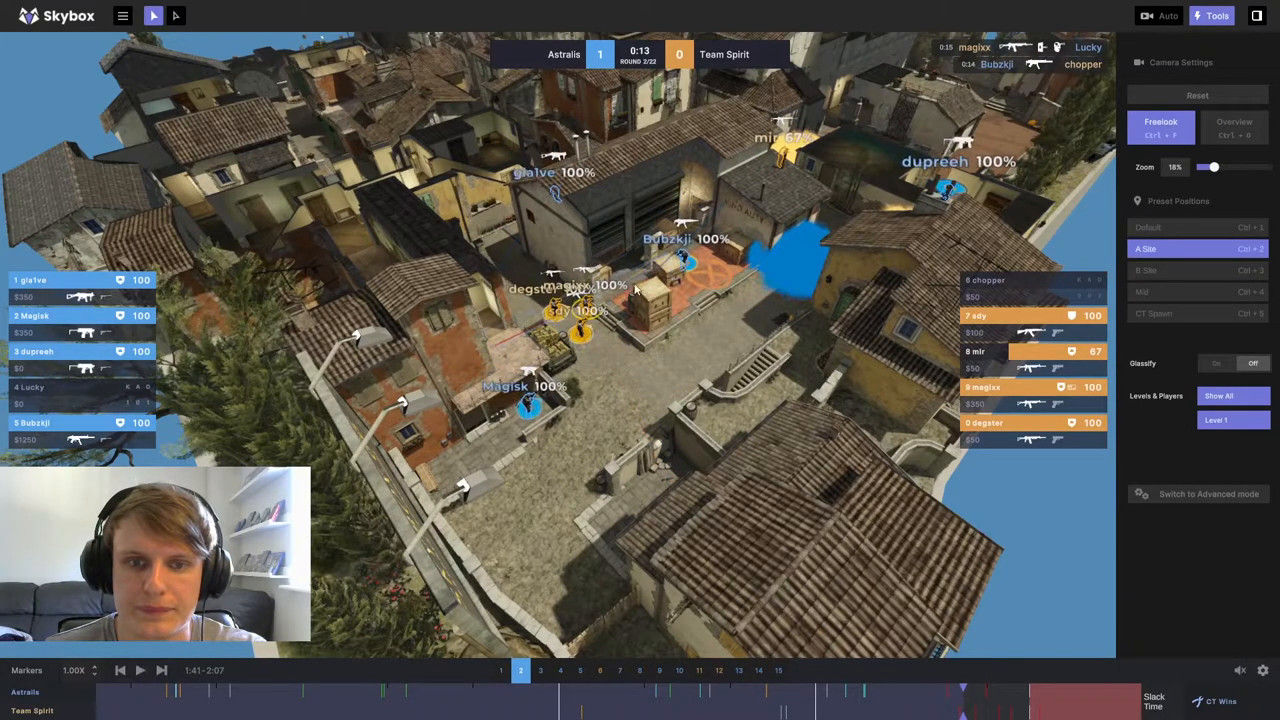
mouse_move(496, 362)
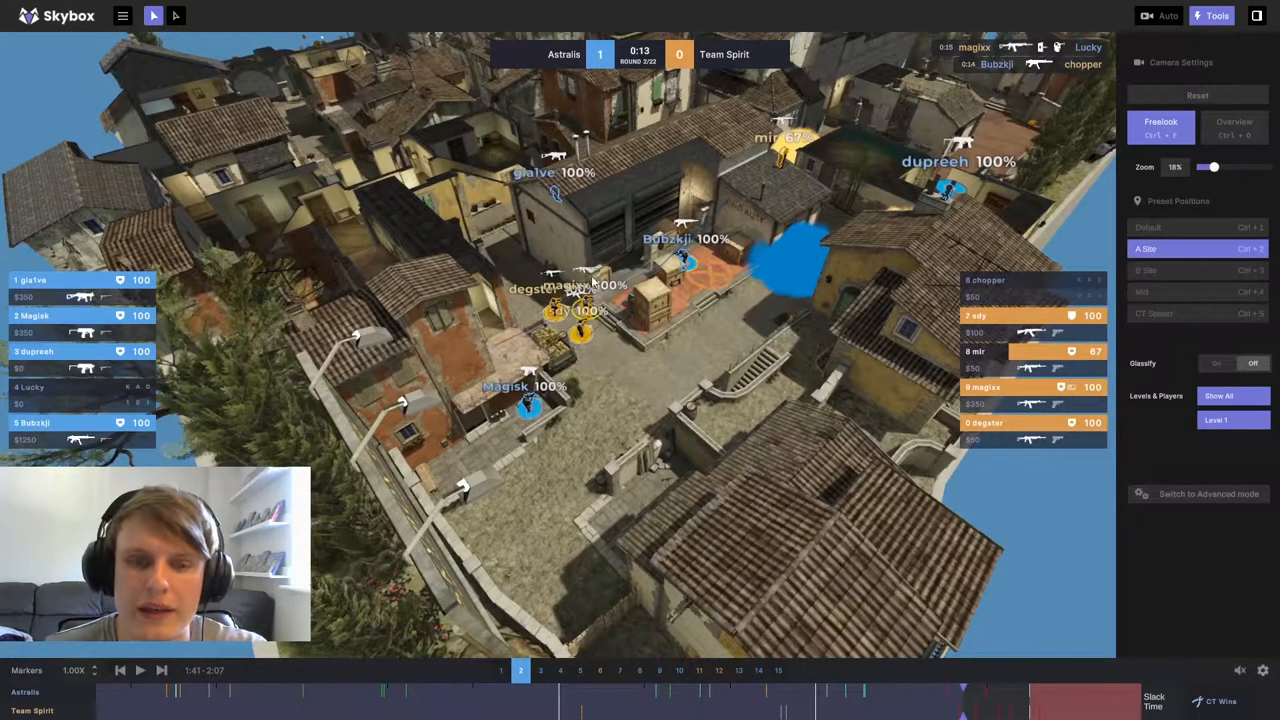
Step: Play the round forward to 0:12 as Spirit's stacked players fall on the site
click(140, 670)
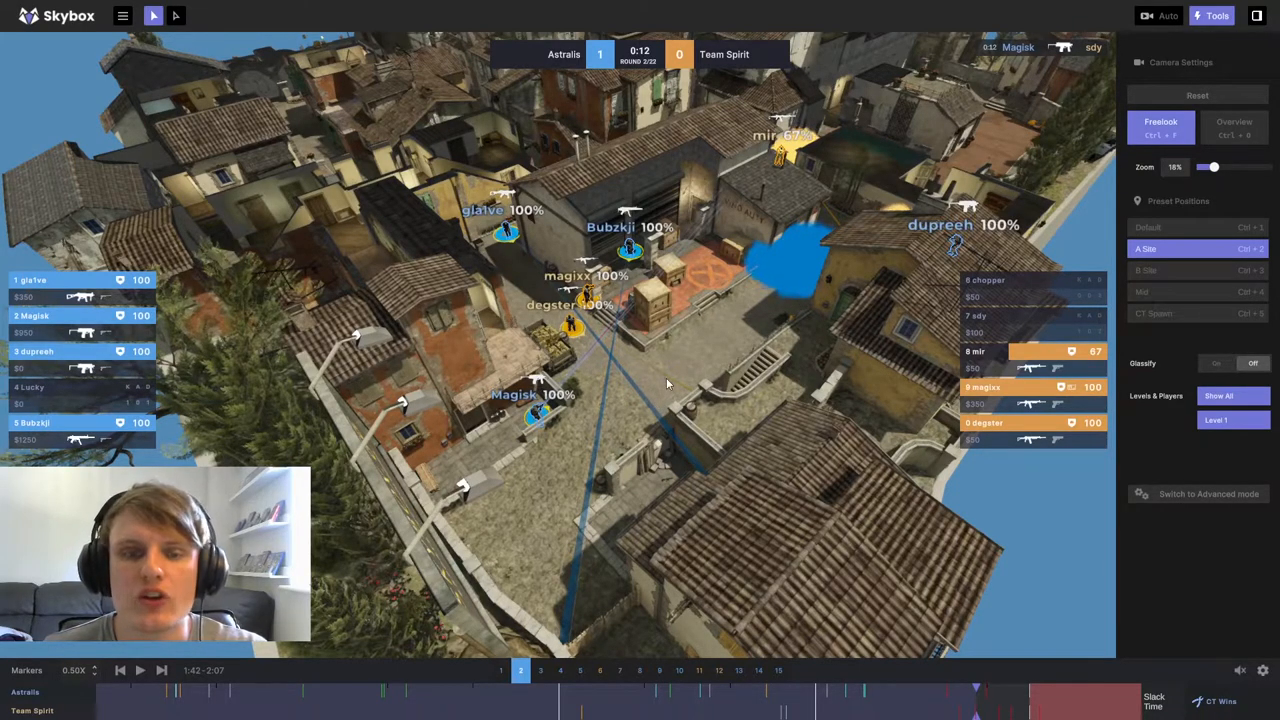
mouse_move(676, 392)
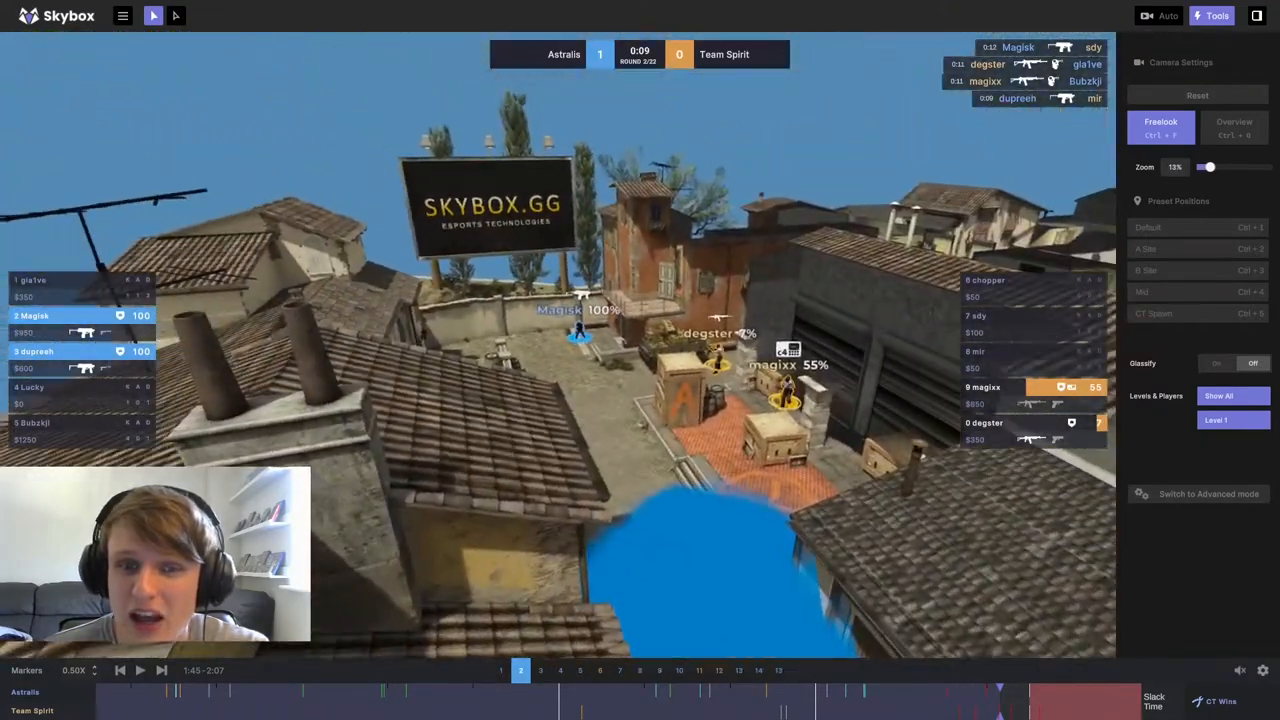
Step: Fly the freecam among the crates toward the site entrance, then return to the A Site overhead preset
drag(1208, 168, 1204, 168)
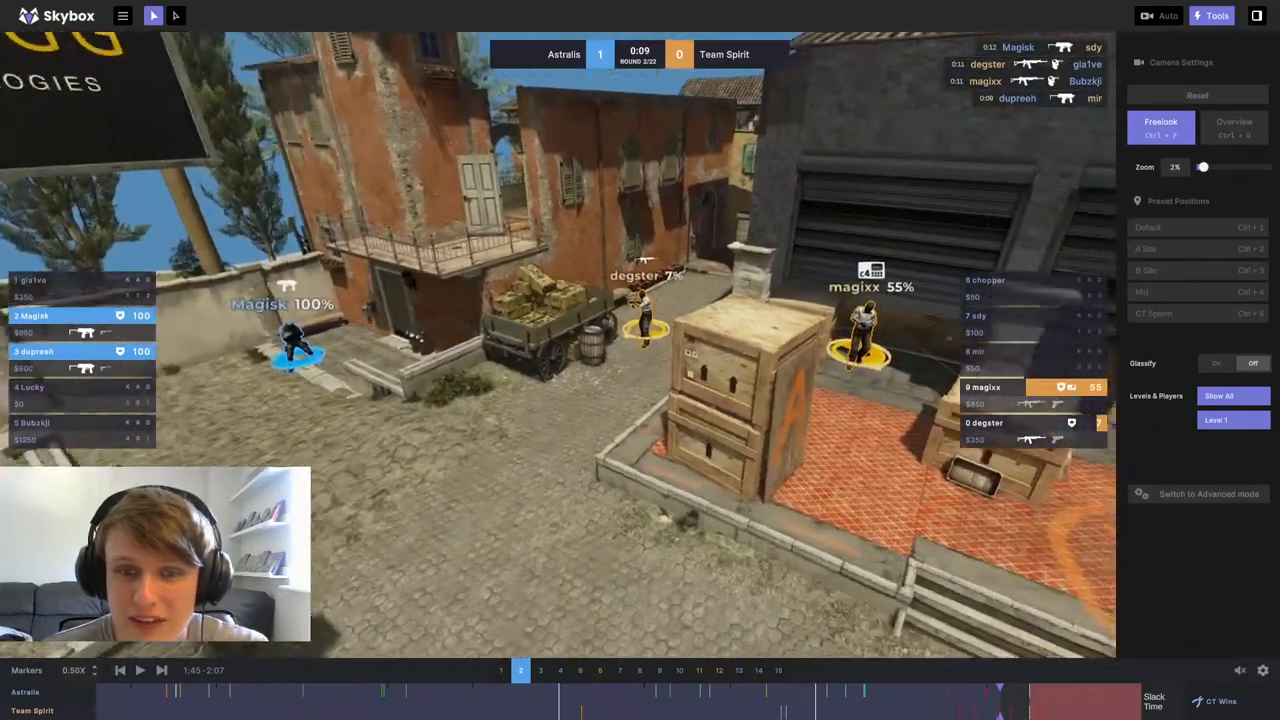
drag(1204, 166, 1224, 166)
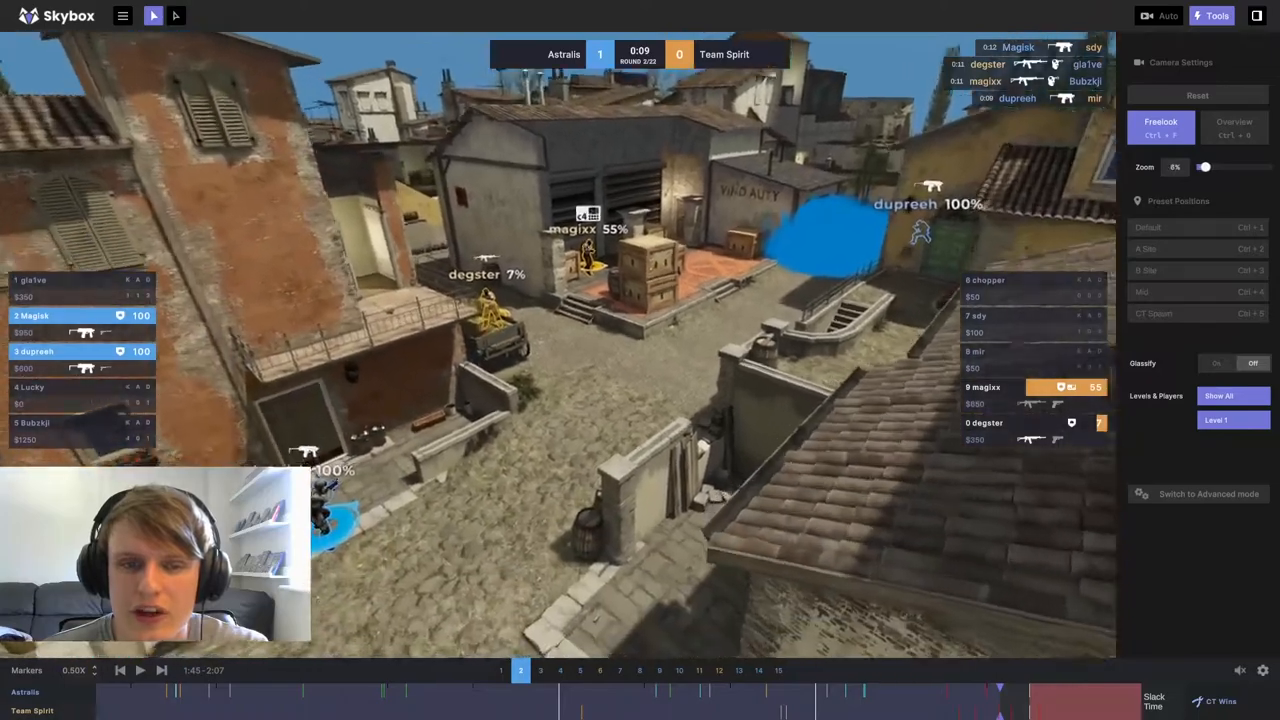
click(1180, 248)
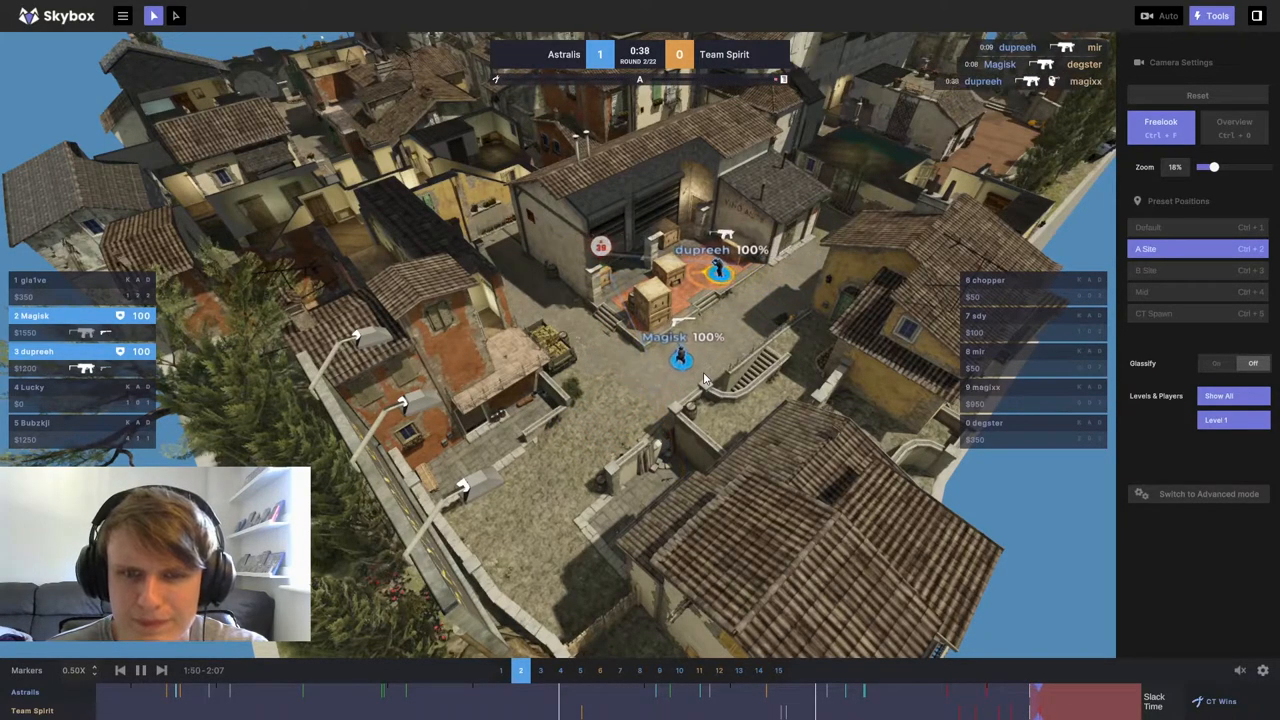
Step: Seek the timeline back to 0:13 to rewatch Spirit's hit from overhead
click(970, 688)
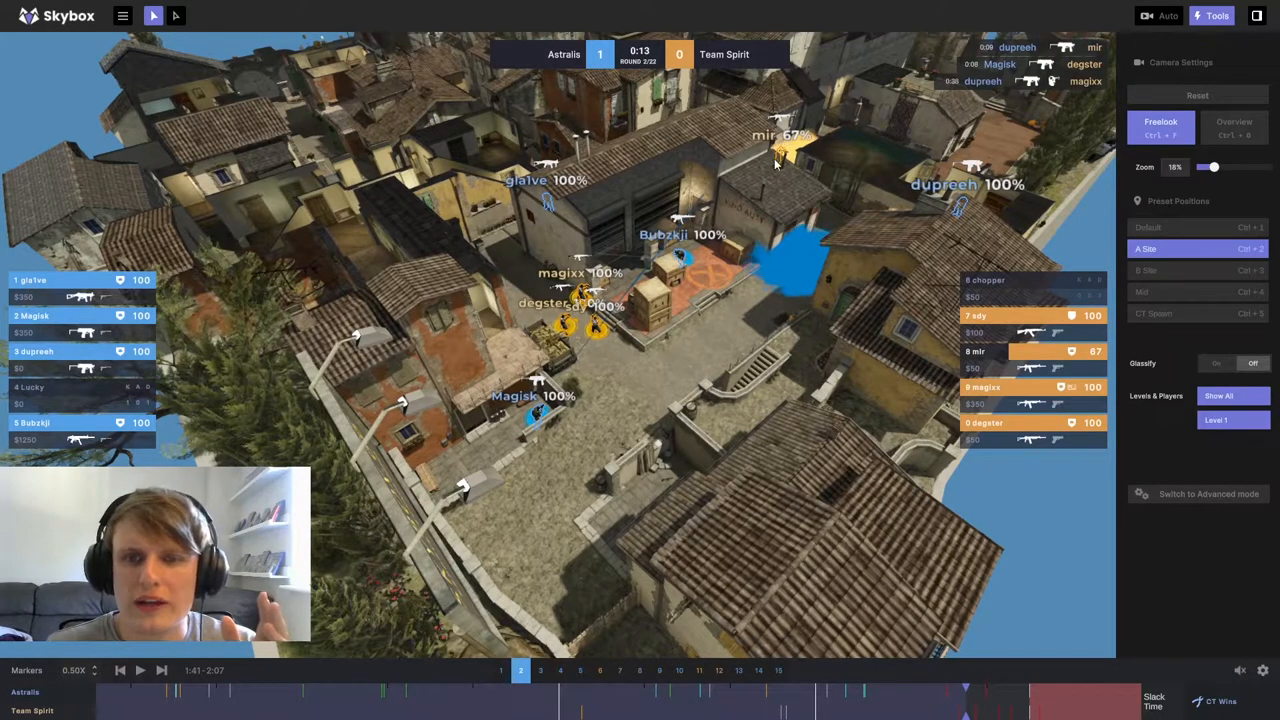
mouse_move(752, 192)
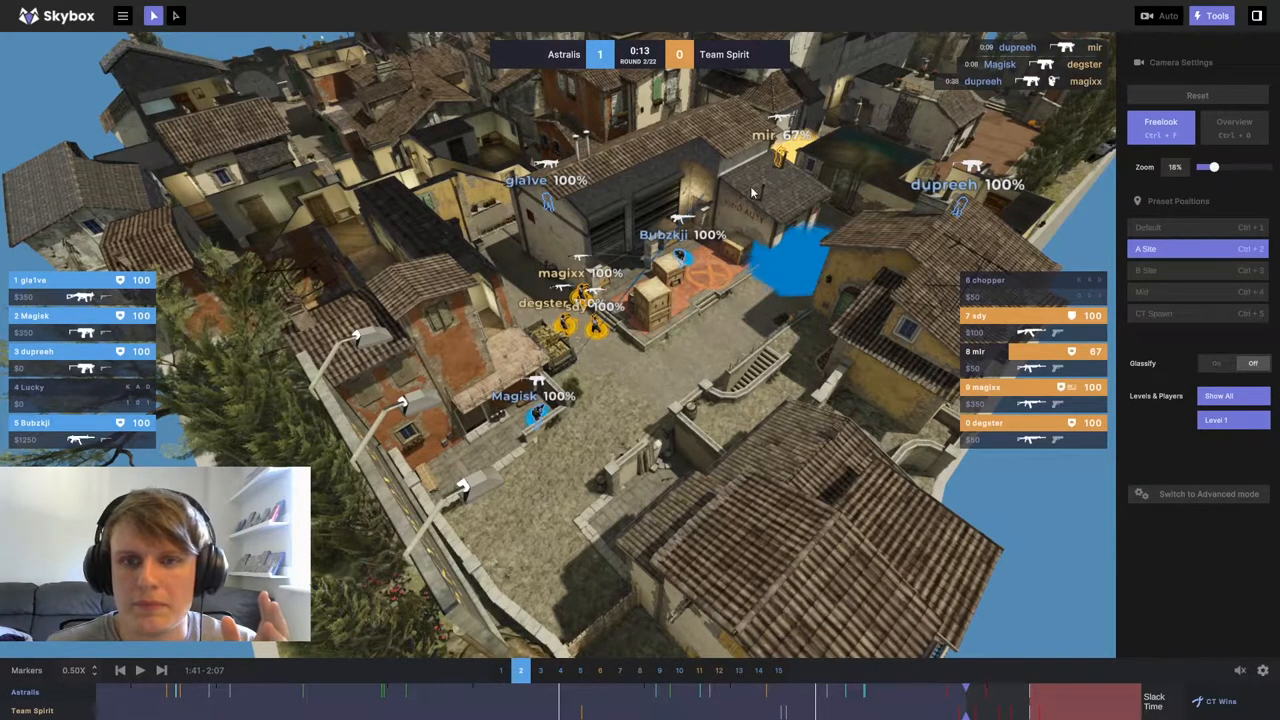
mouse_move(790, 176)
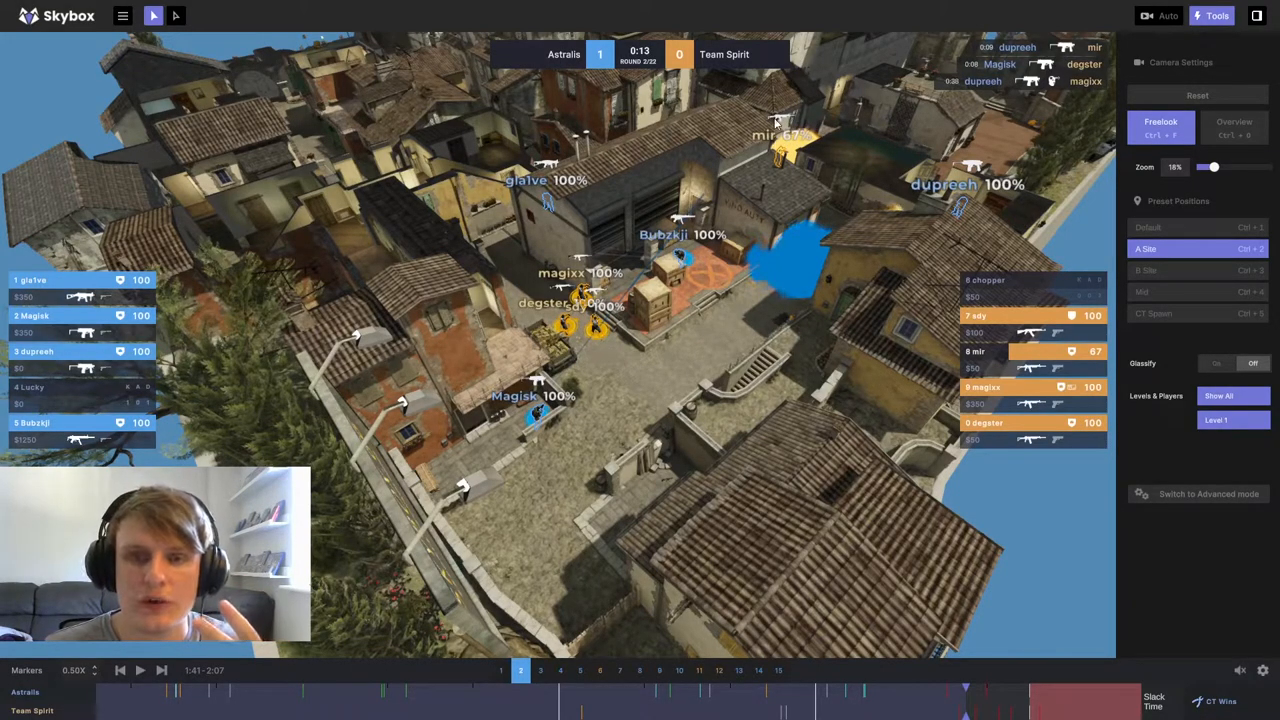
mouse_move(770, 210)
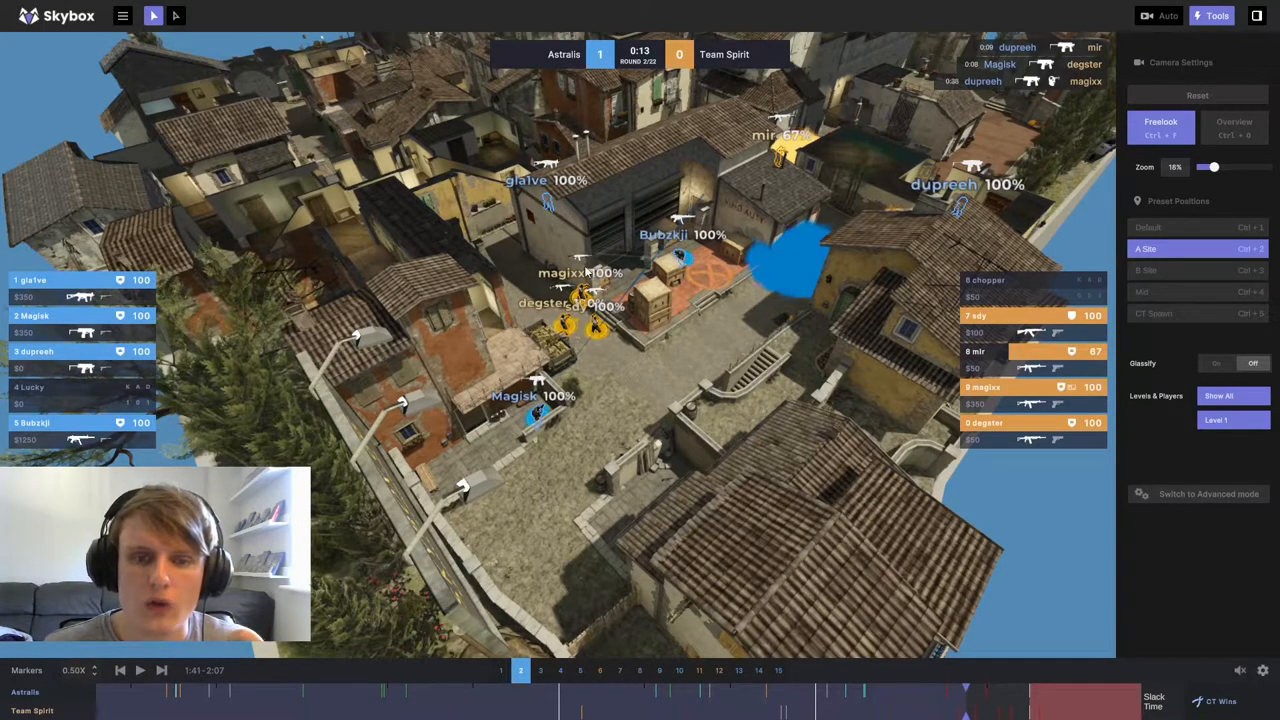
mouse_move(620, 348)
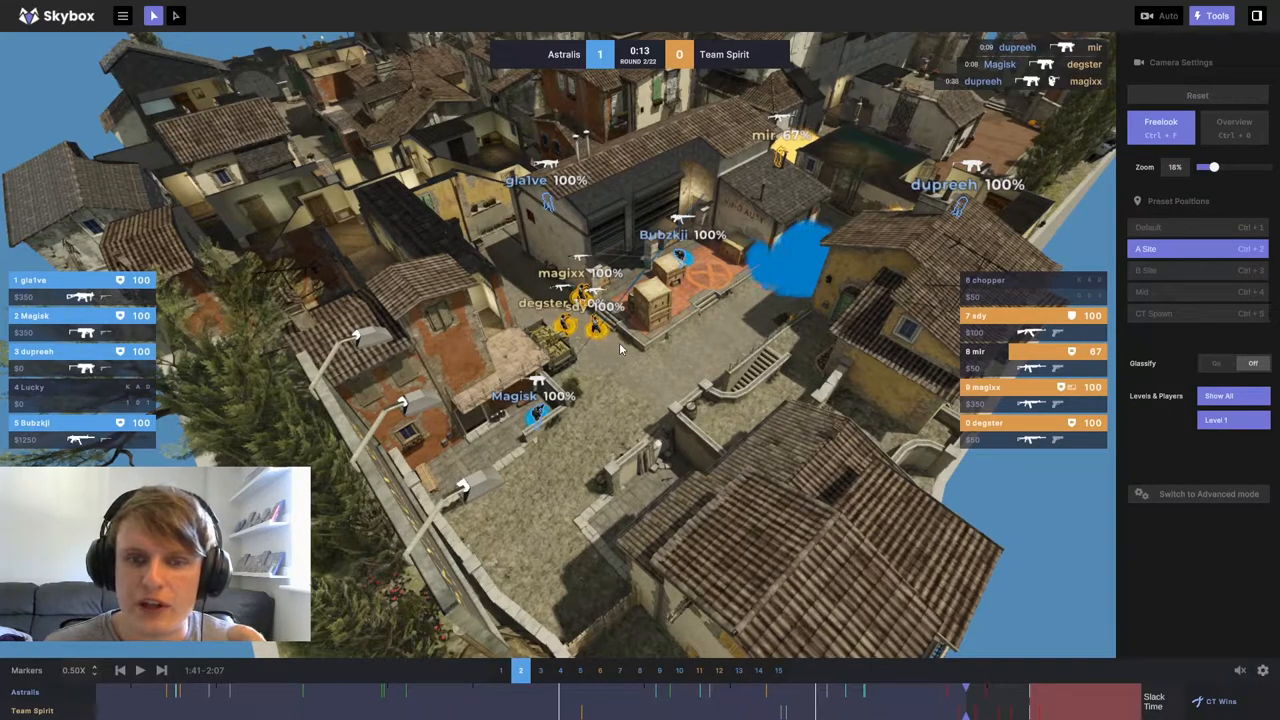
mouse_move(684, 262)
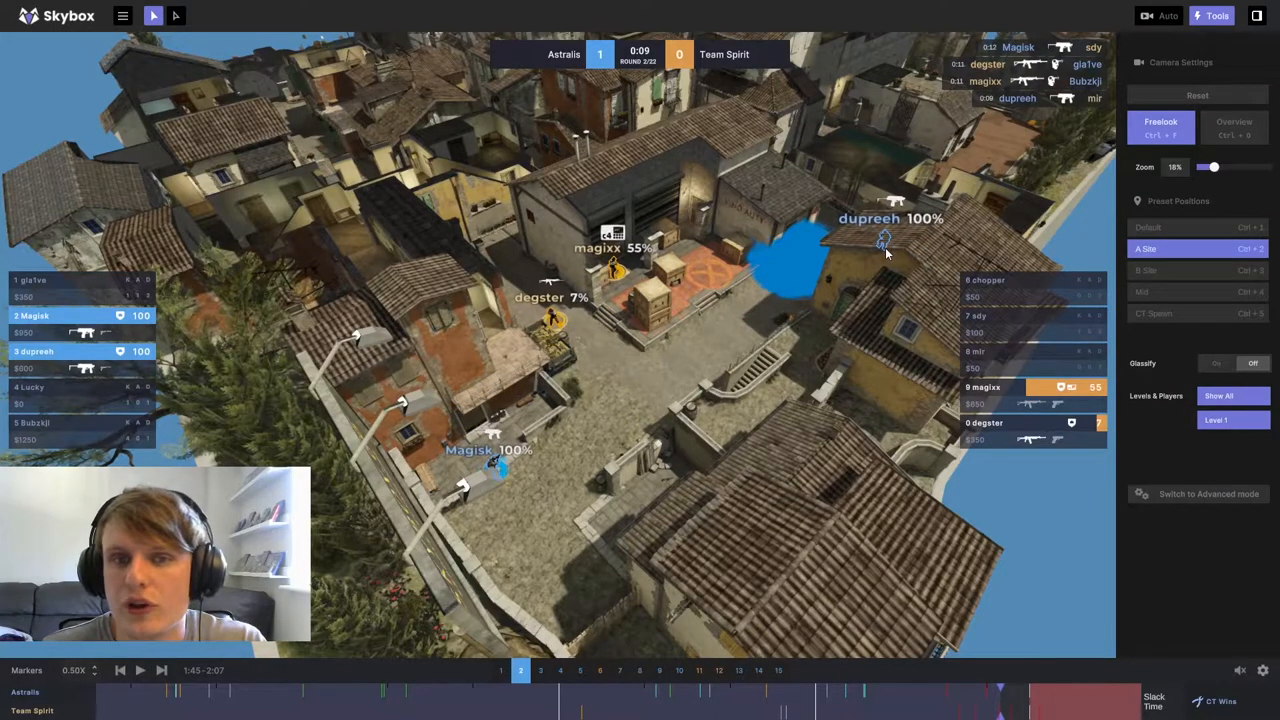
mouse_move(780, 168)
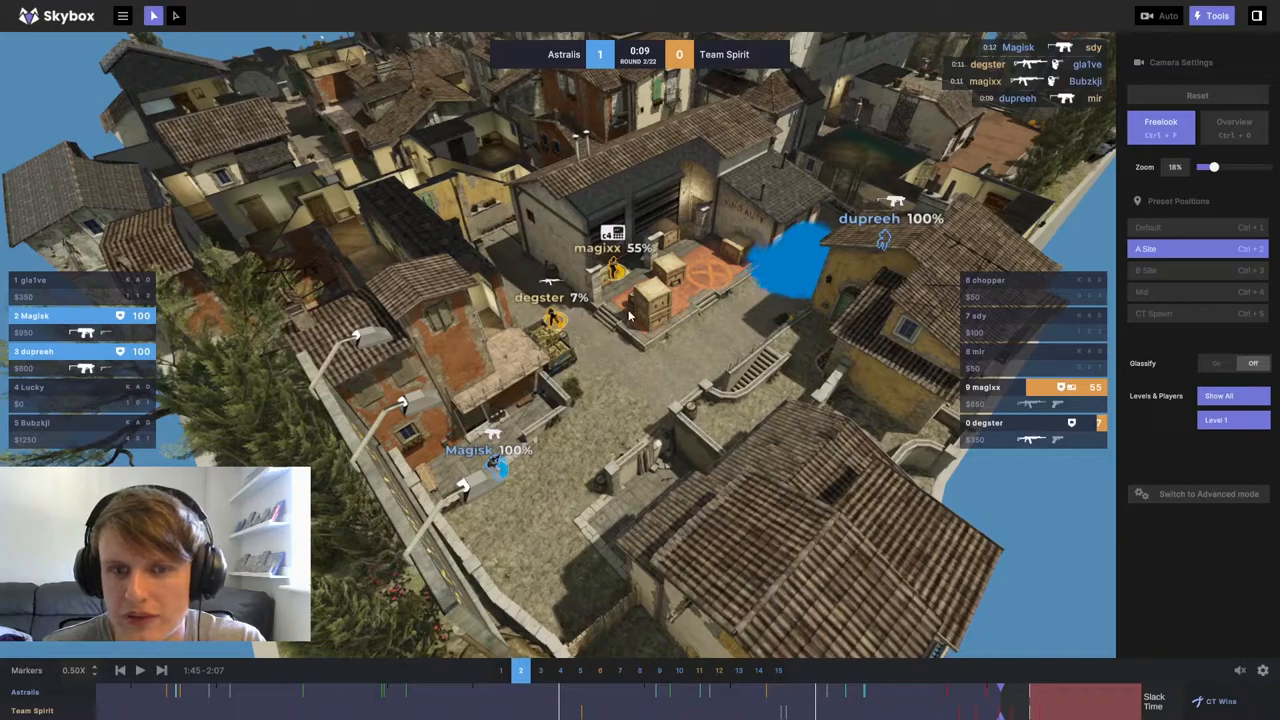
mouse_move(824, 210)
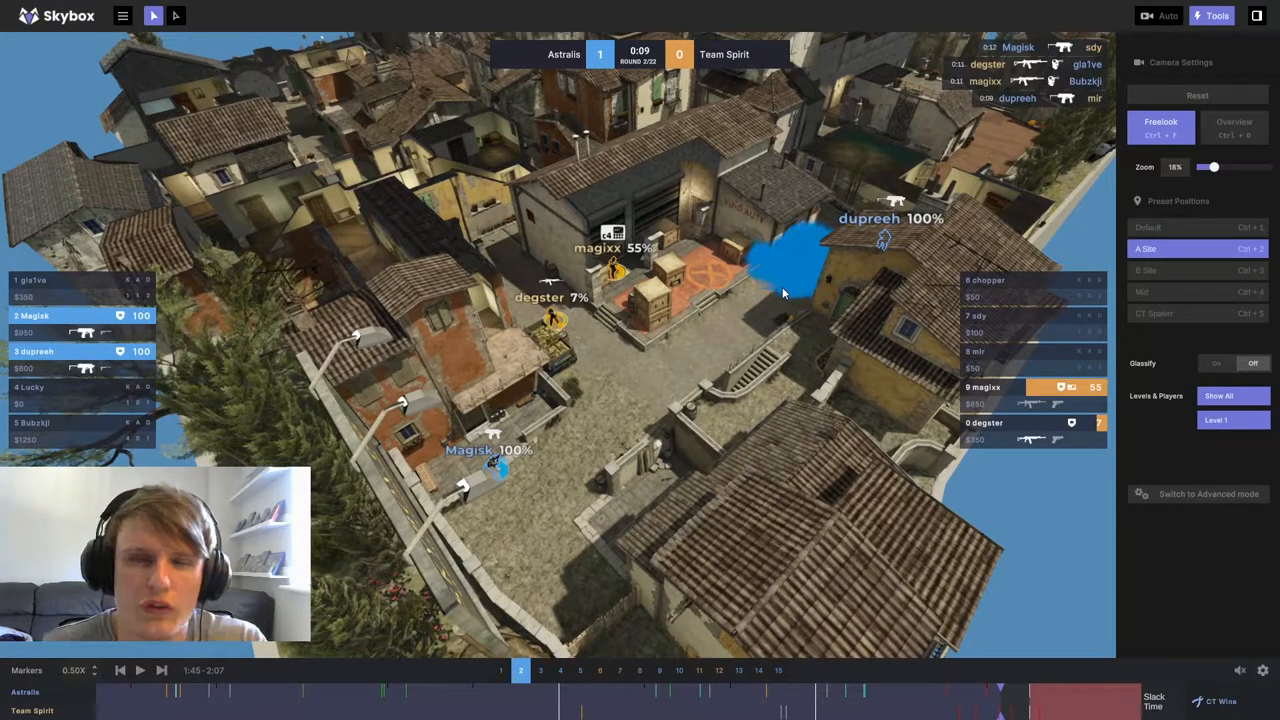
mouse_move(496, 400)
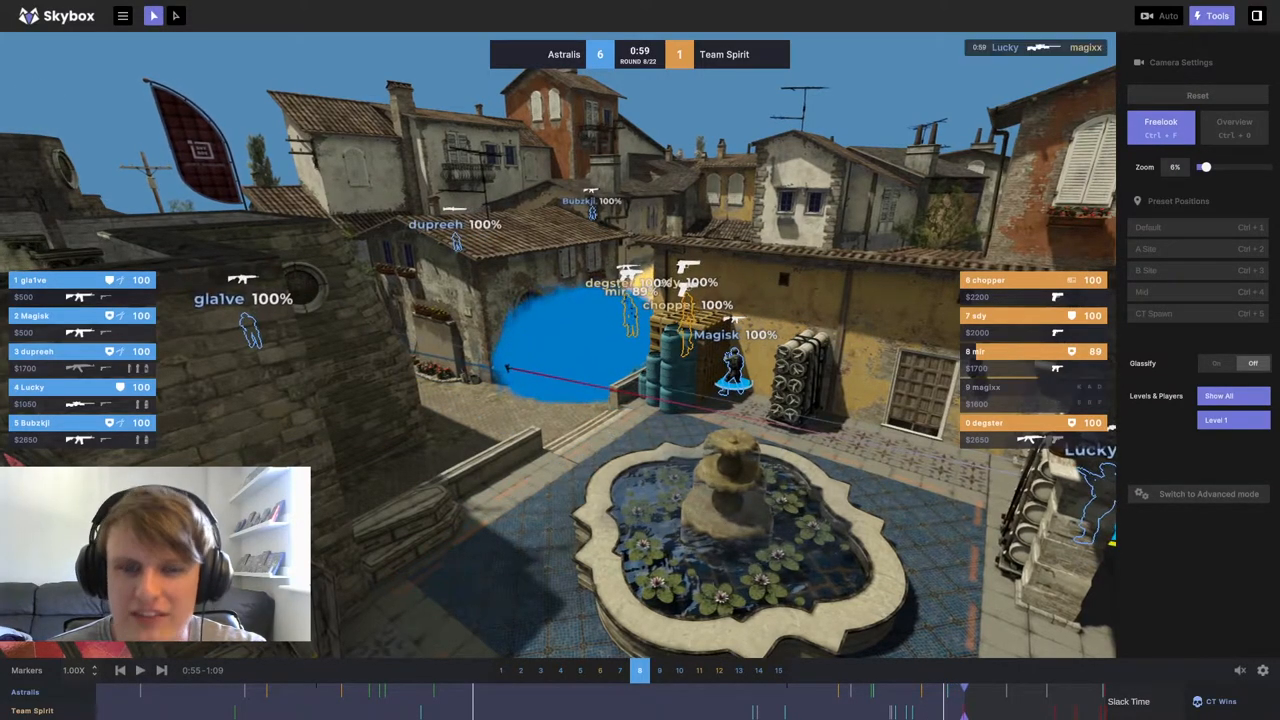
Step: Move the freecam around the fountain and raise it for an overhead view of the smokes
drag(1204, 168, 1216, 168)
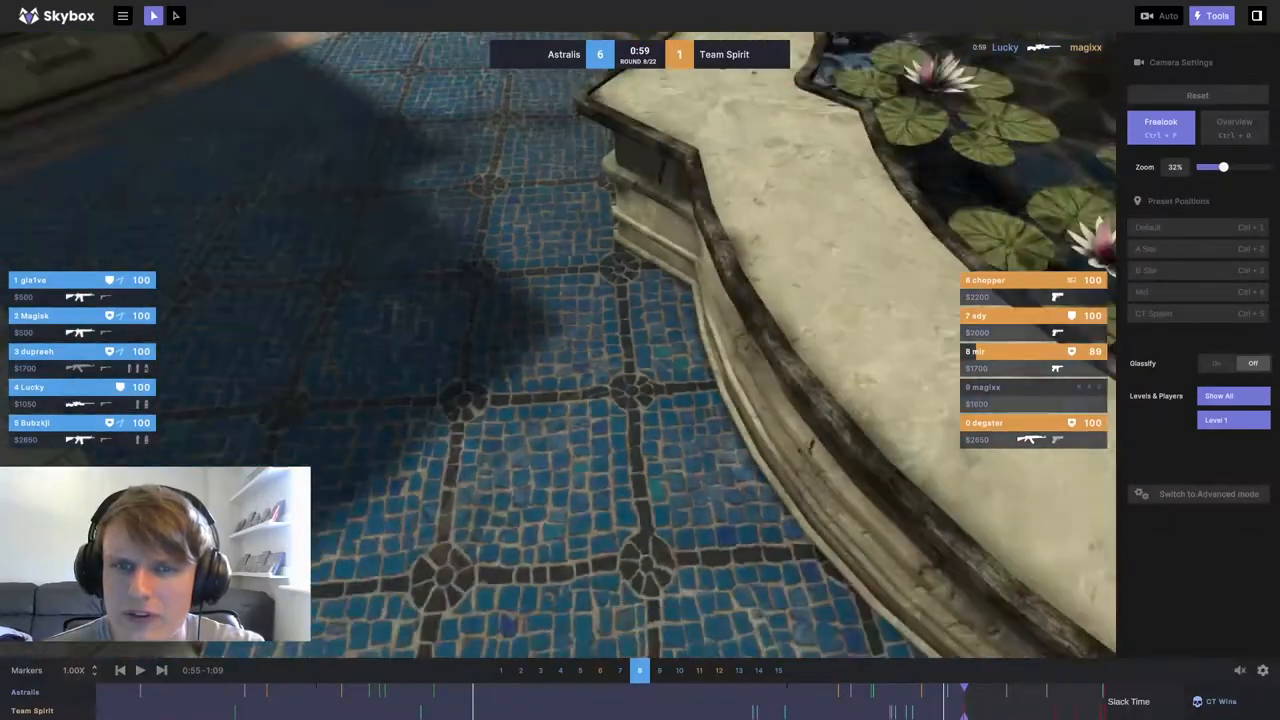
drag(1218, 168, 1204, 168)
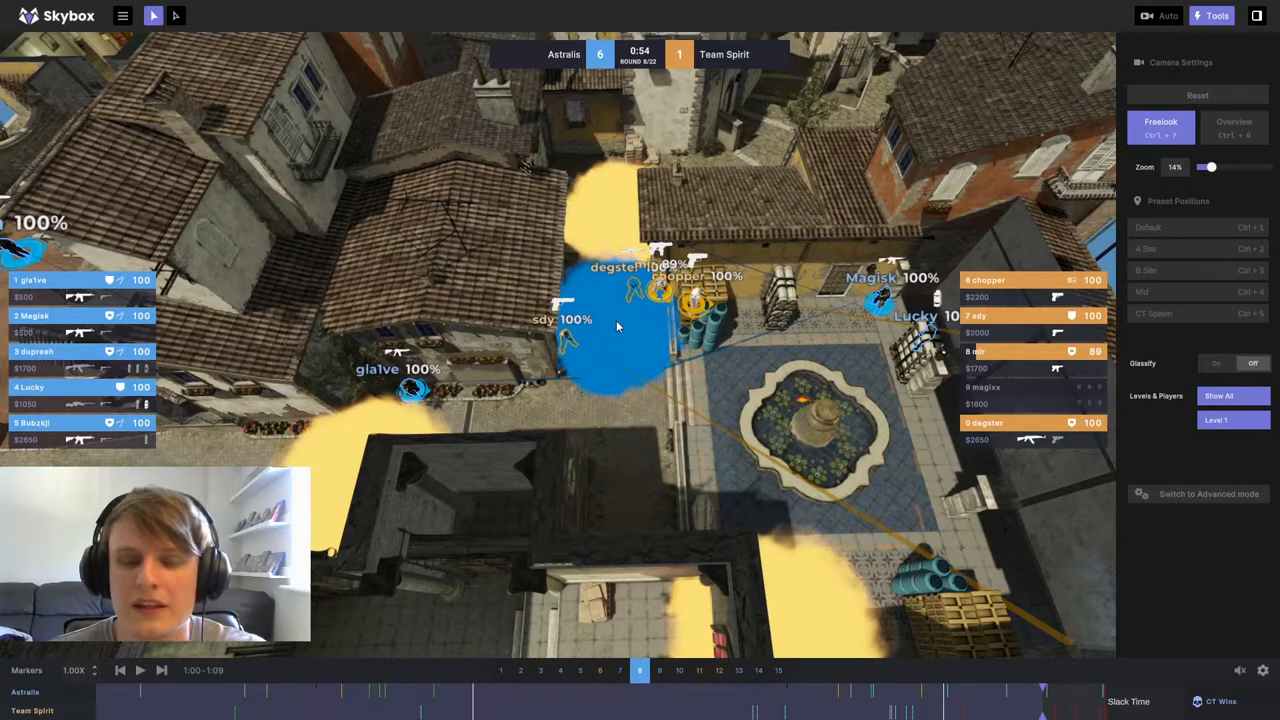
mouse_move(590, 492)
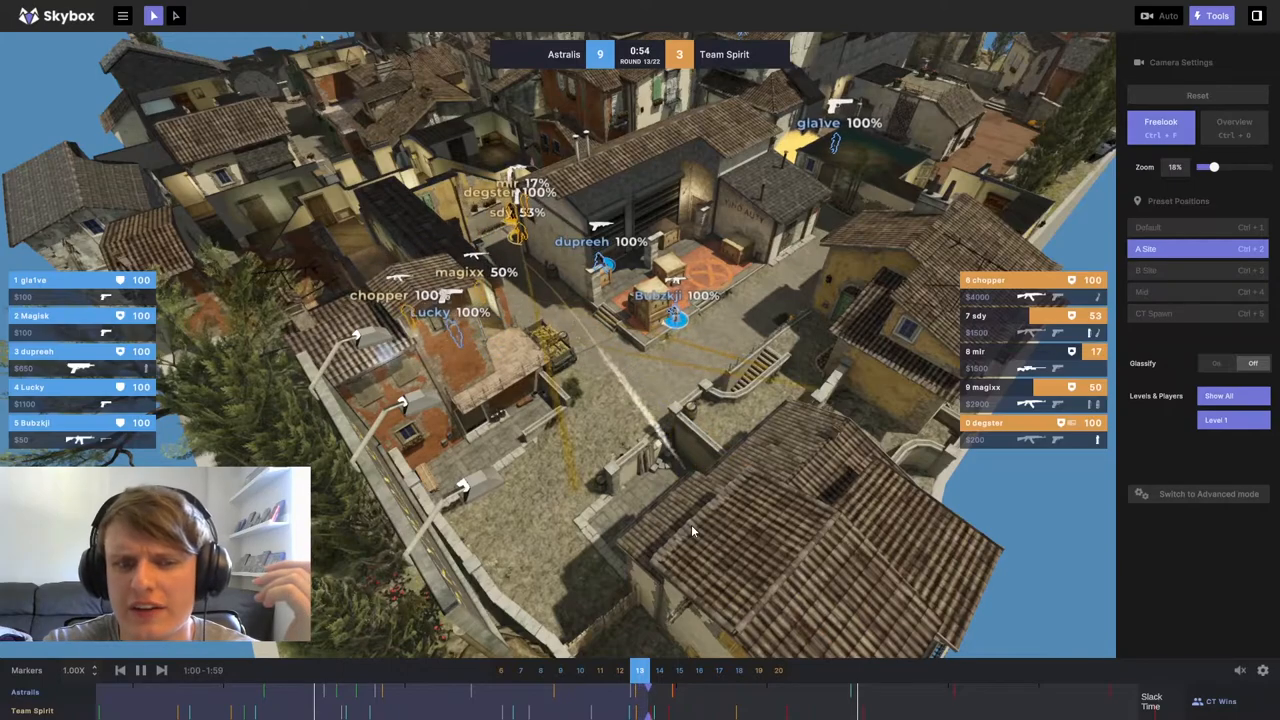
Step: Play and pause the replay around 0:40 as Spirit's molotov lands on the site
click(140, 670)
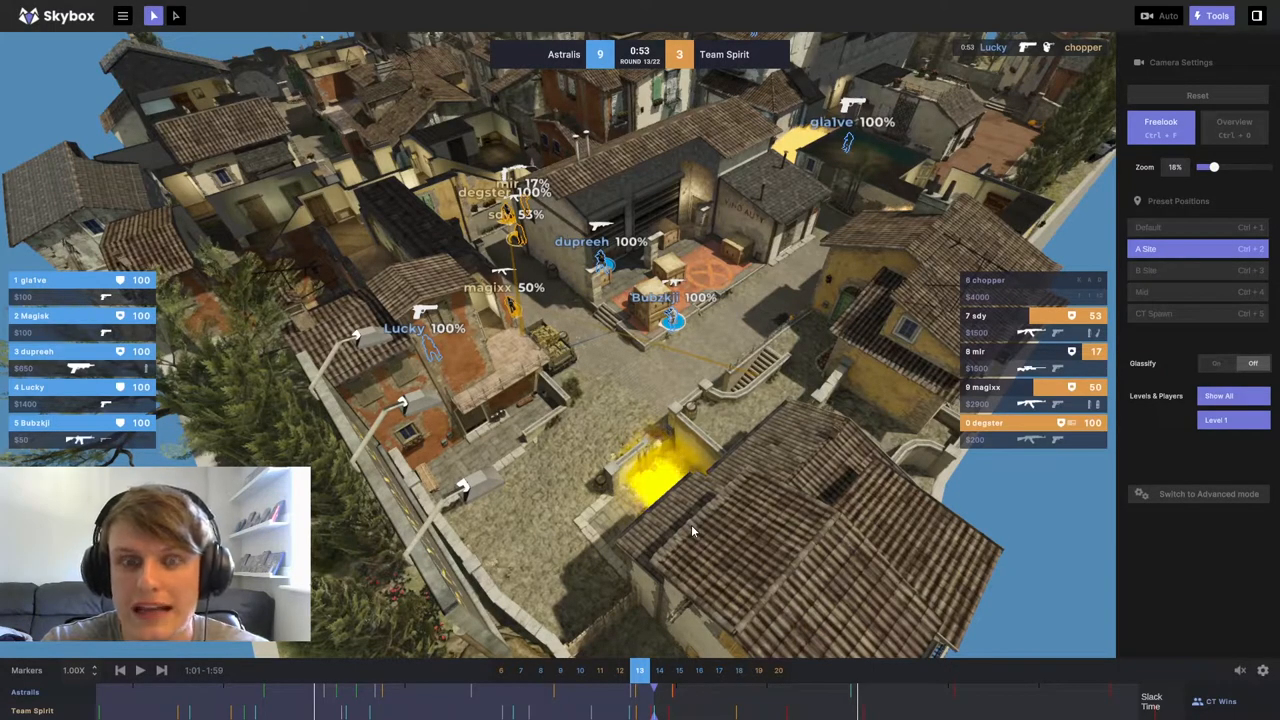
click(140, 670)
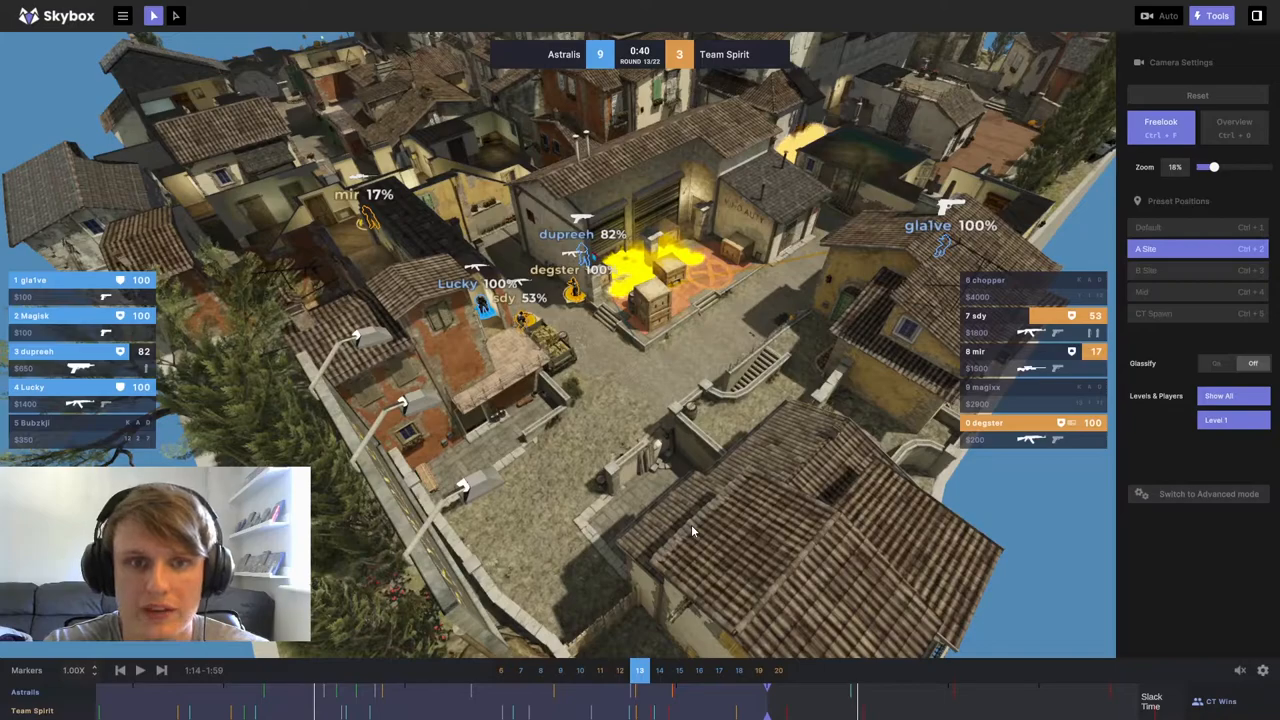
Step: Rewind to about 0:42 and rewatch Spirit's push from a closer site angle
click(140, 670)
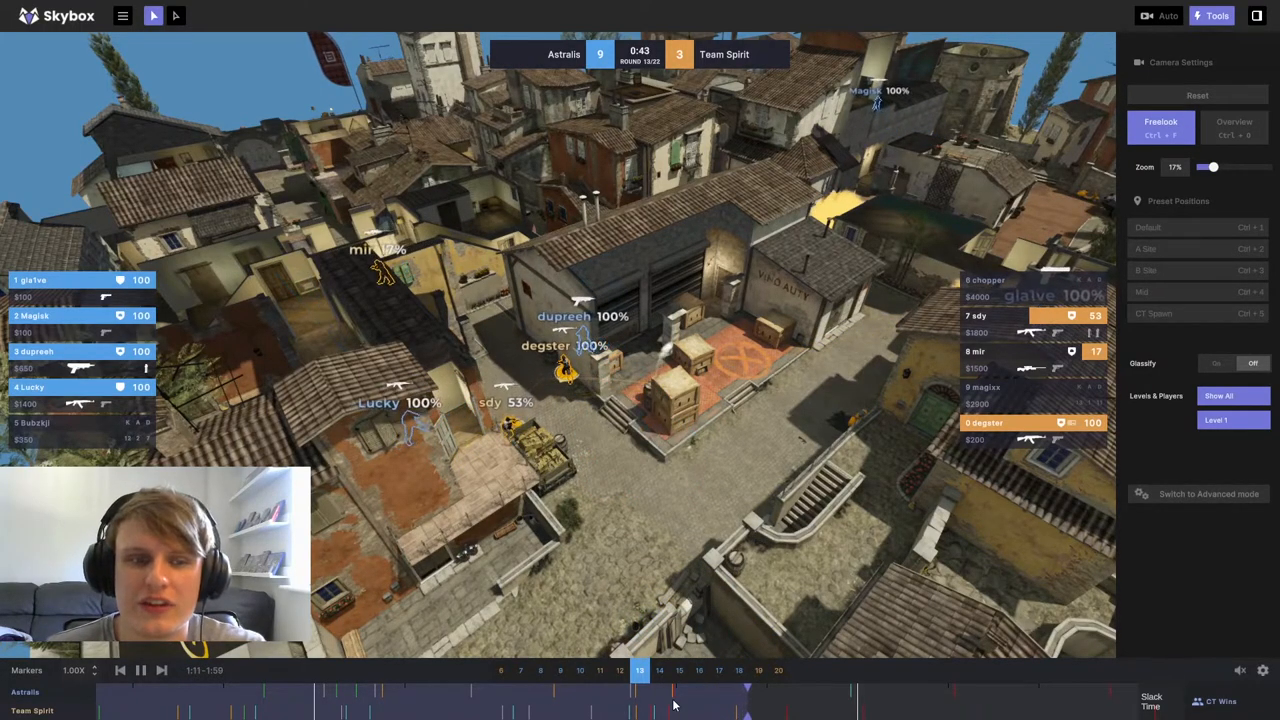
click(140, 670)
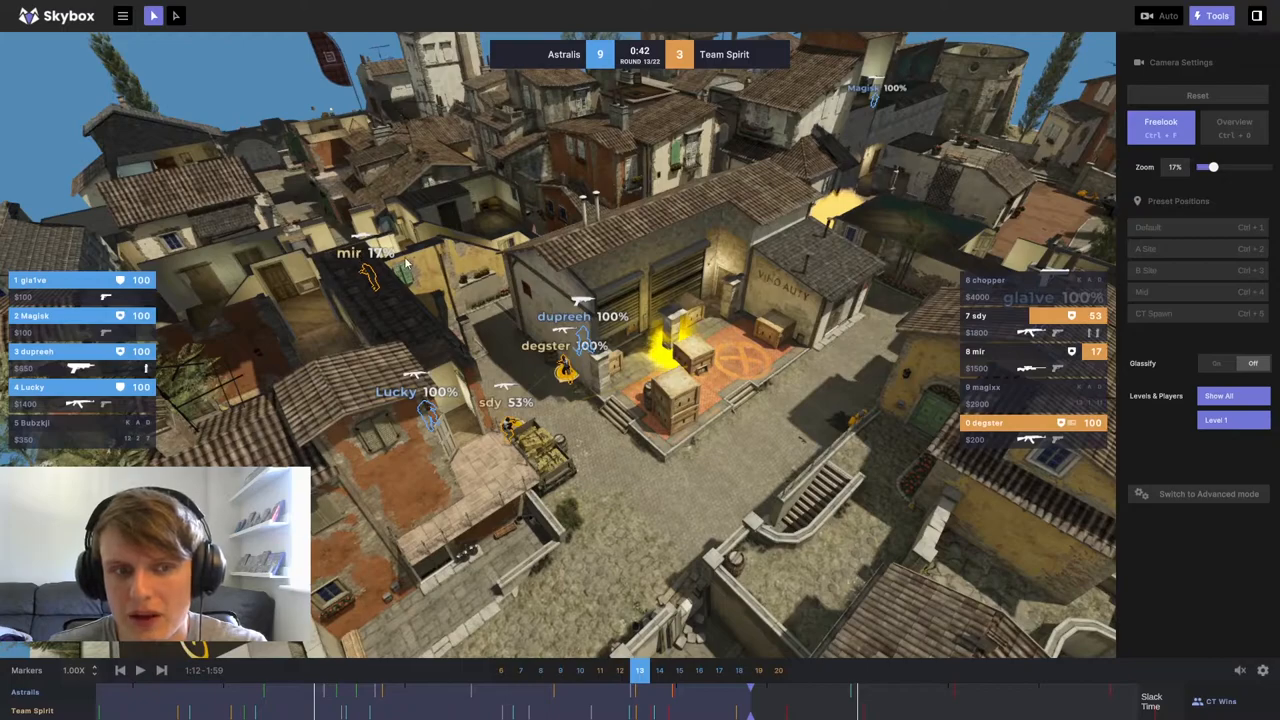